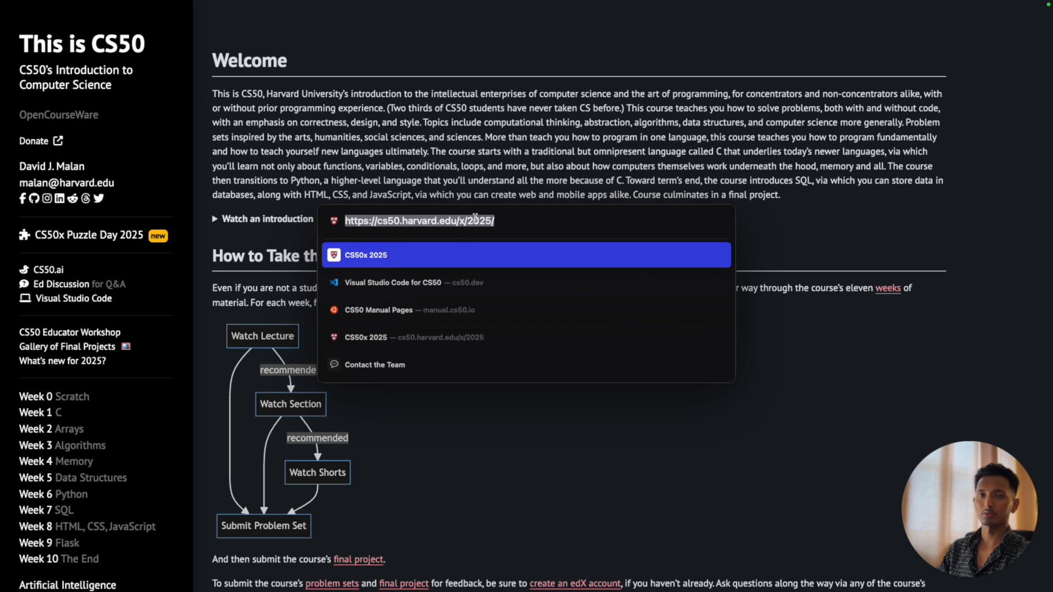
{"action": "mouse_move", "coordinate": [492, 222]}
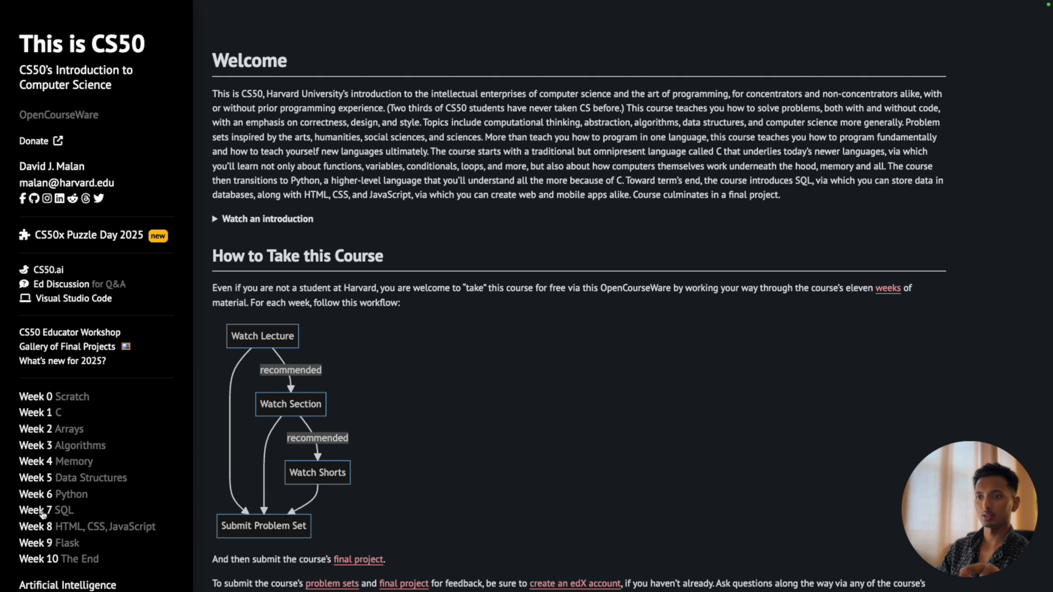
Open the Week 7 Fiftyville problem page, skim its intro video, and launch the codespace in a new tab
{"action": "left_click", "coordinate": [36, 511]}
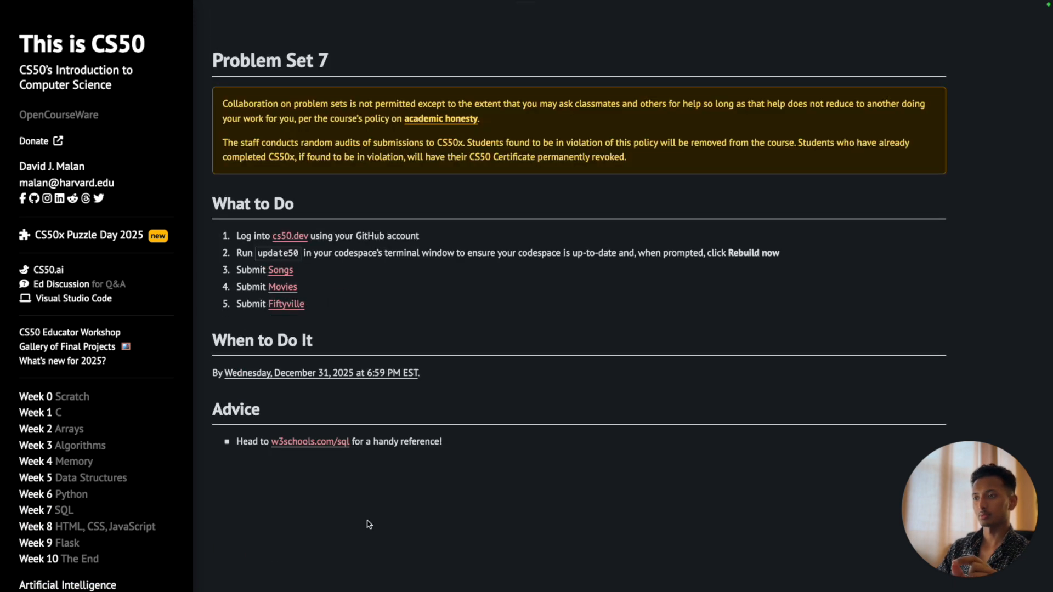
{"action": "left_click", "coordinate": [286, 303]}
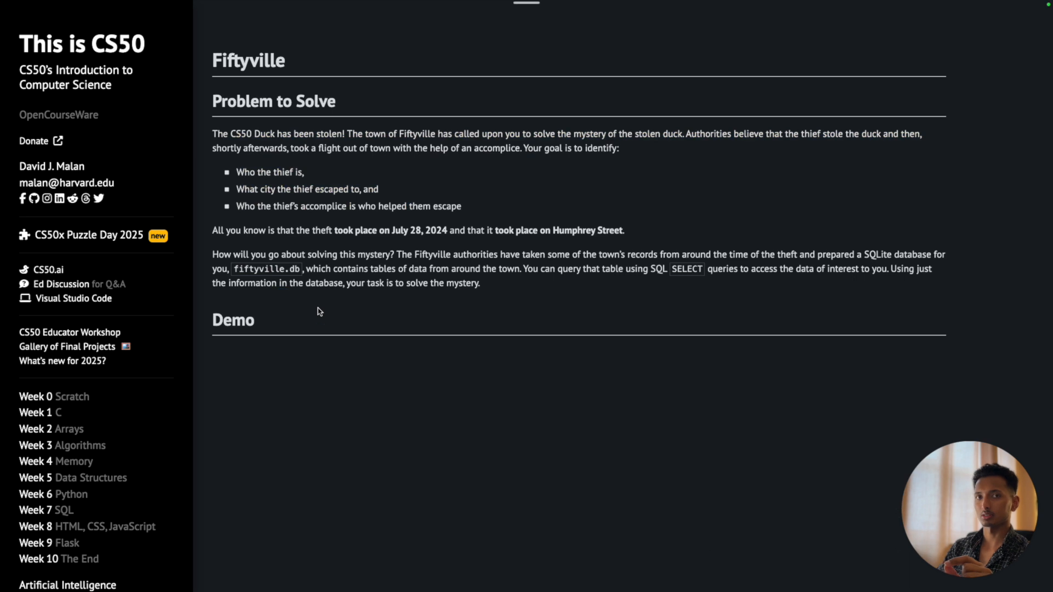
{"action": "type", "text": "sqlite3 fiftyvill"}
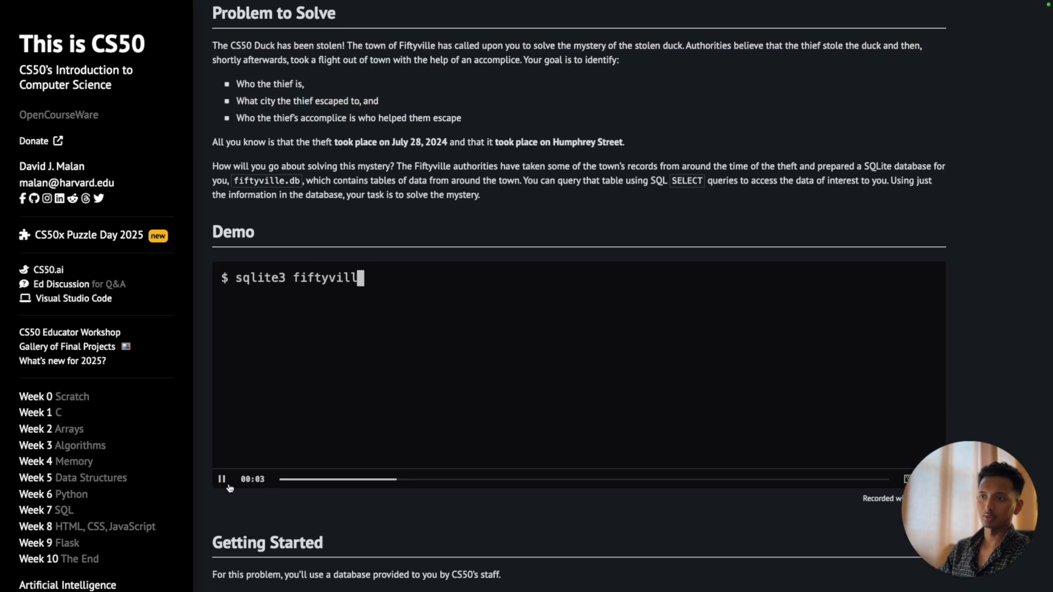
{"action": "scroll", "scroll_direction": "down", "scroll_amount": 3}
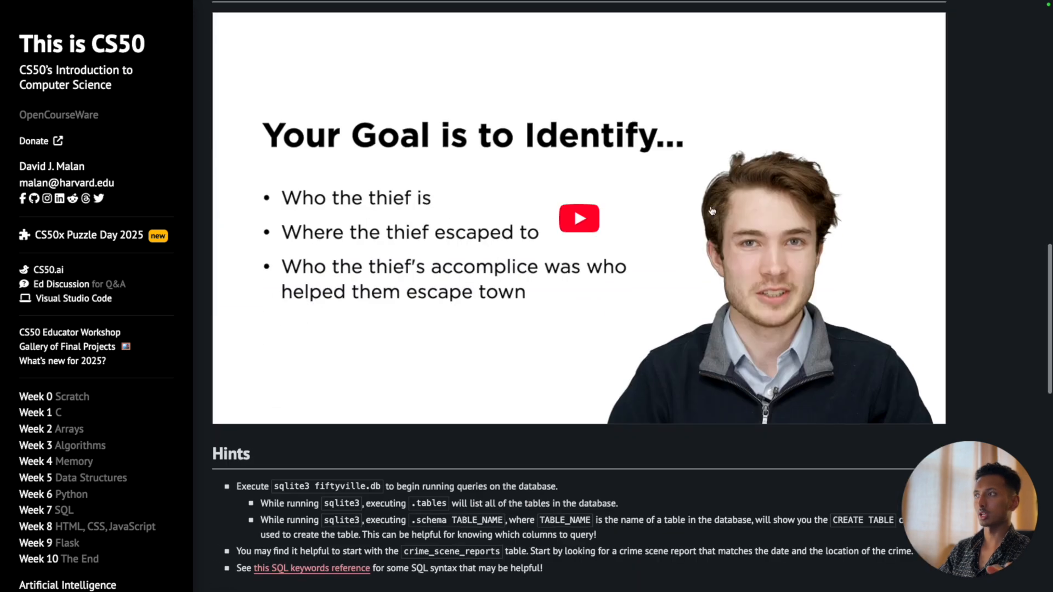
{"action": "left_click", "coordinate": [578, 218]}
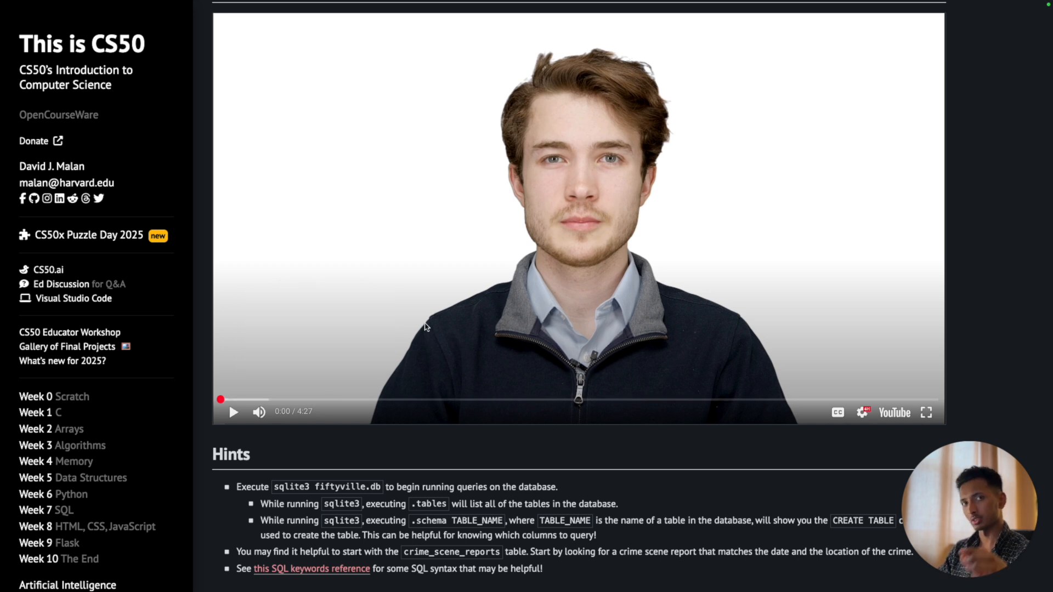
{"action": "mouse_move", "coordinate": [359, 303]}
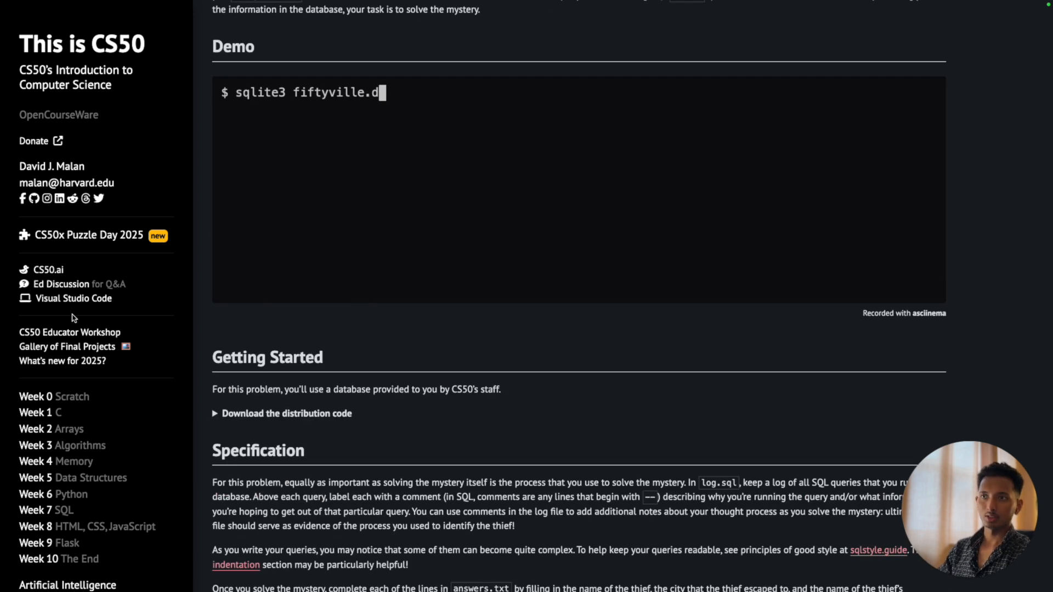
{"action": "mouse_move", "coordinate": [47, 304]}
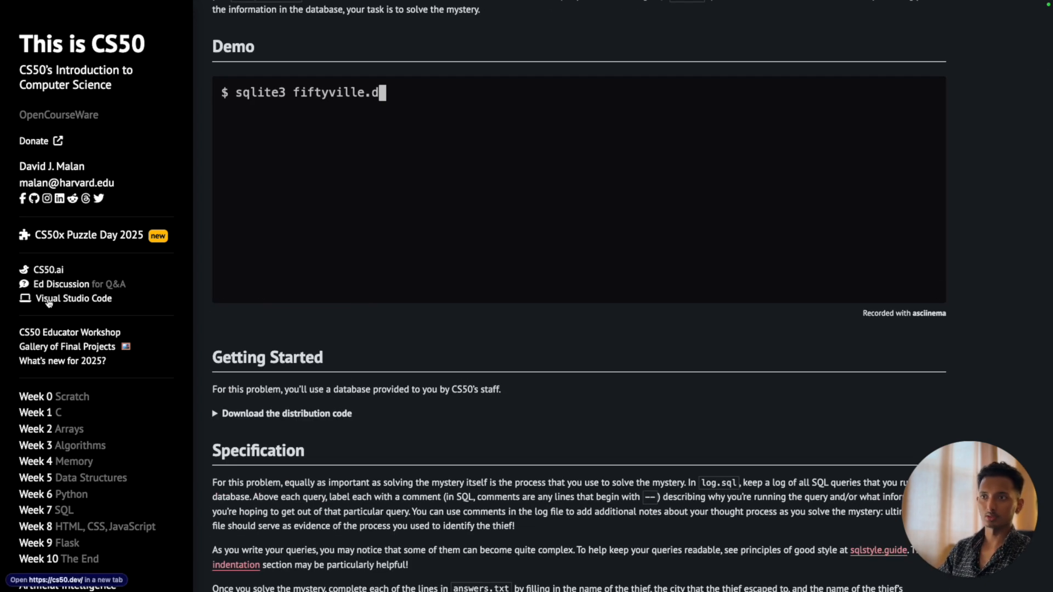
{"action": "left_click", "coordinate": [72, 299]}
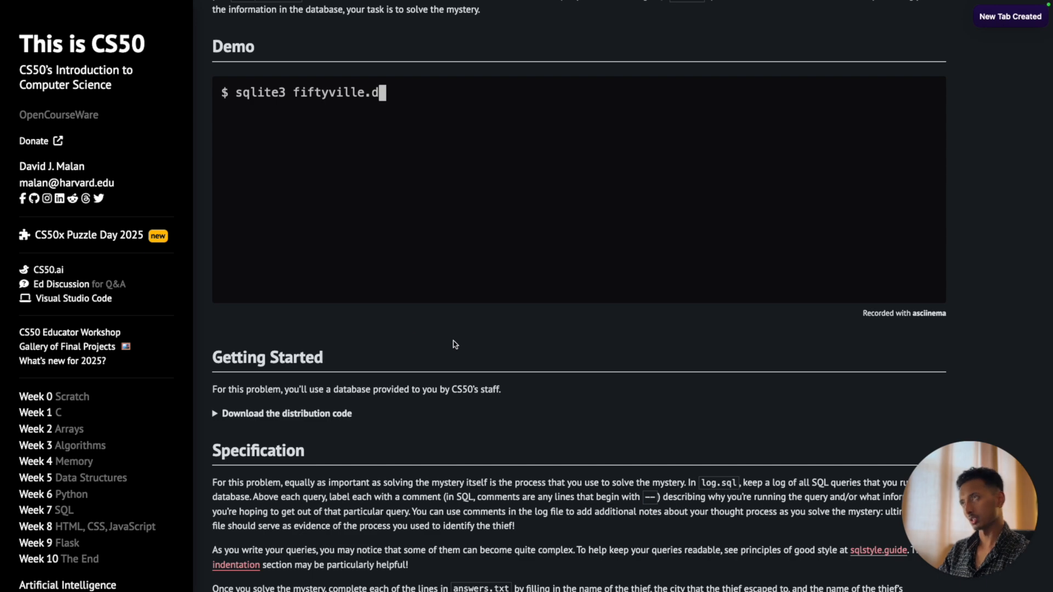
Switch to the codespace tab and expand the week7 folder in the Explorer
{"action": "left_click", "coordinate": [73, 299]}
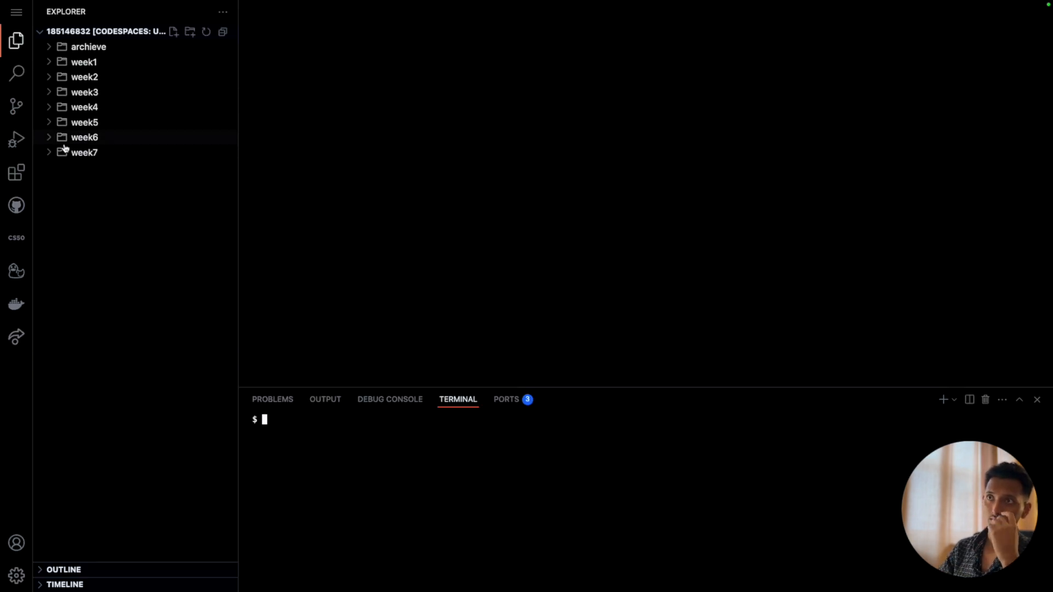
{"action": "left_click", "coordinate": [83, 152]}
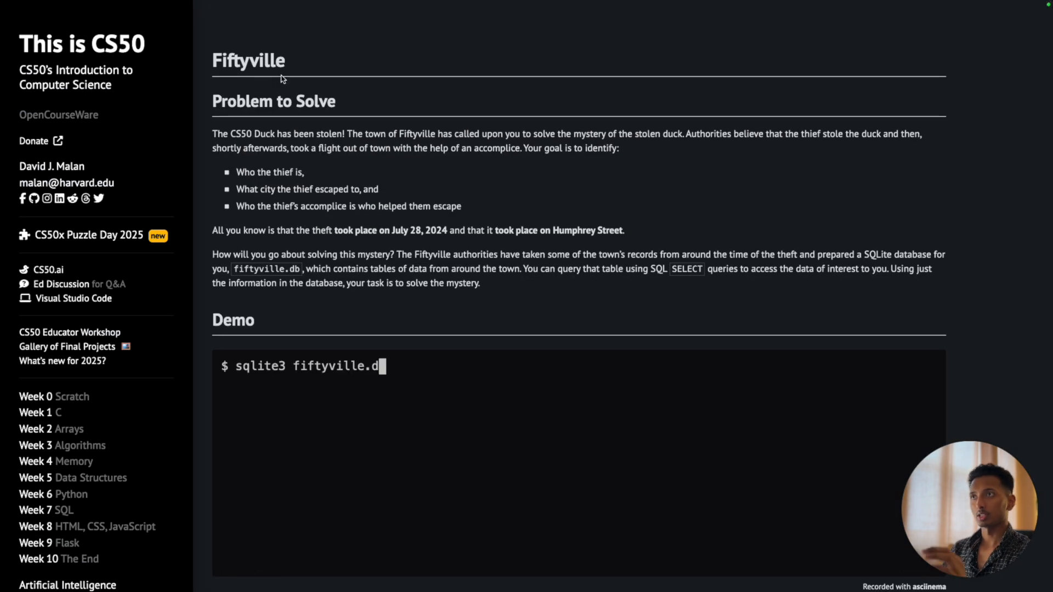
Expand 'Download the distribution code' and select the wget command for fiftyville.zip
{"action": "scroll", "scroll_direction": "down", "scroll_amount": 3}
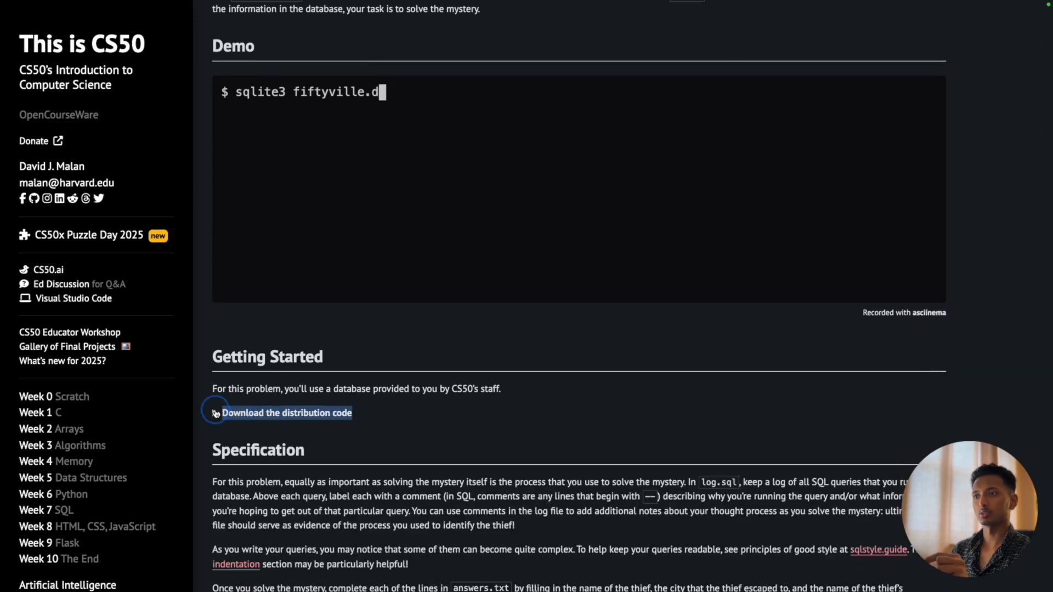
{"action": "left_click", "coordinate": [280, 413]}
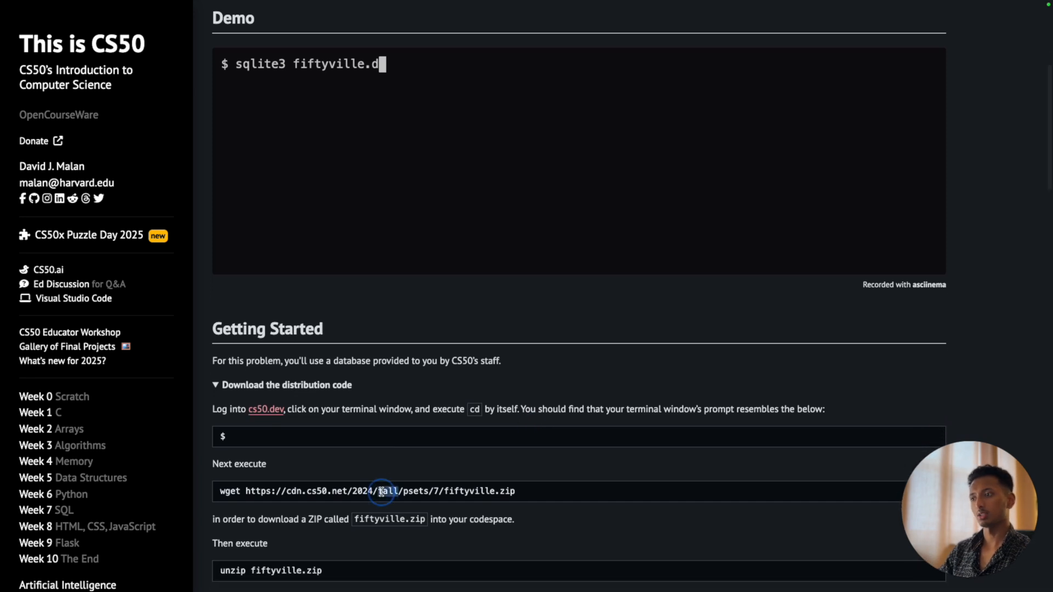
{"action": "triple_click", "coordinate": [380, 491]}
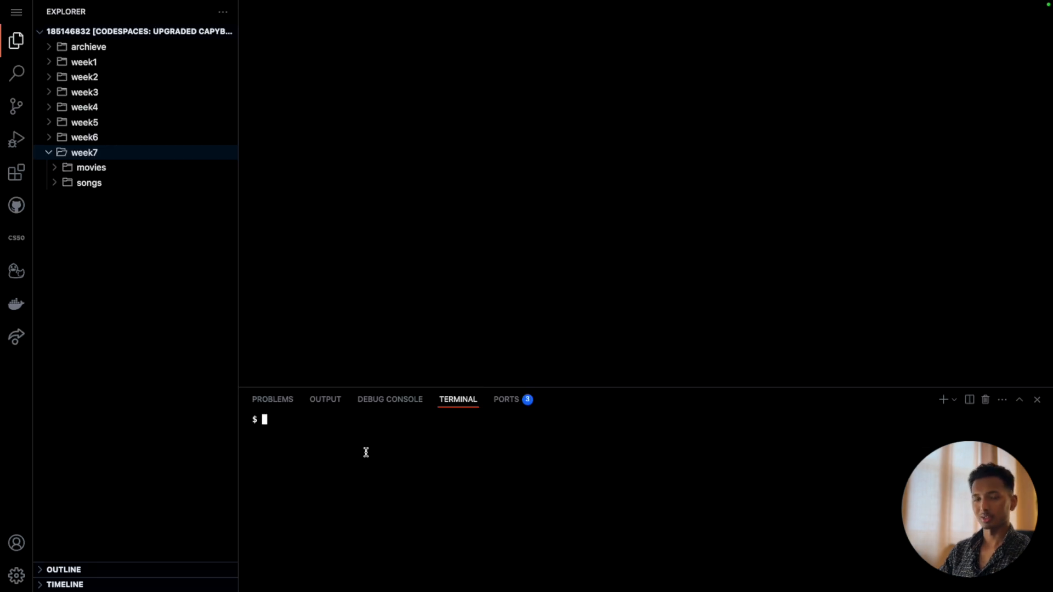
Change into week7, list it, and download fiftyville.zip with wget
{"action": "type", "text": "cd week7"}
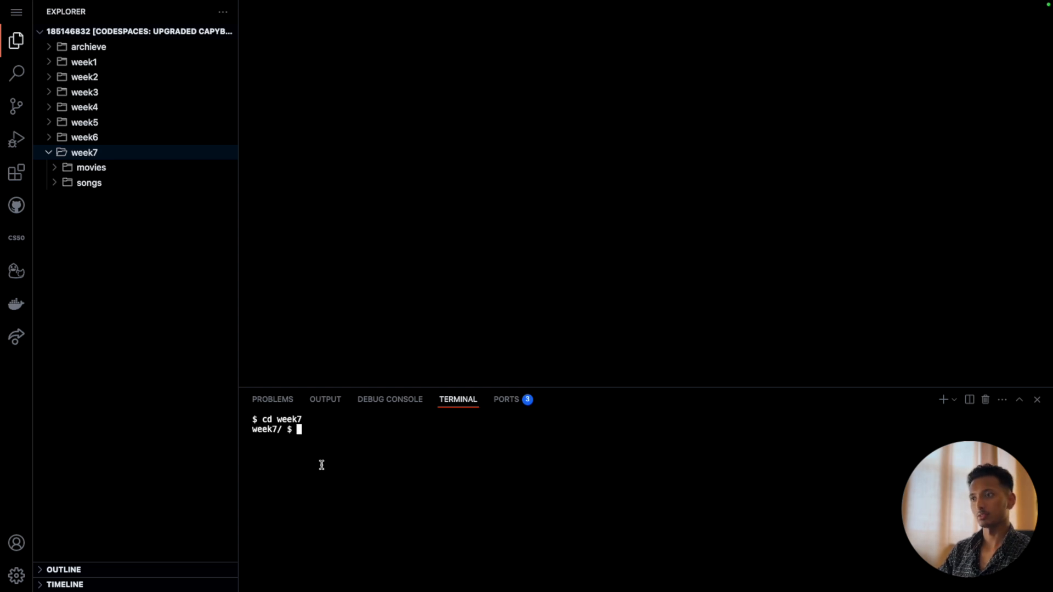
{"action": "type", "text": "ls"}
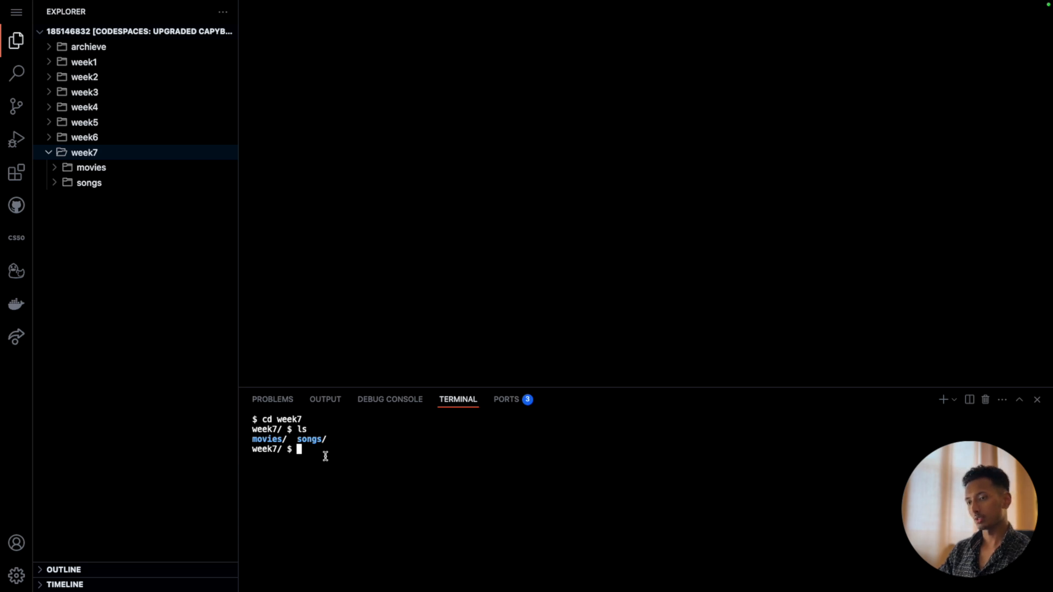
{"action": "type", "text": "wget https://cdn.cs50.net/2024/fall/psets/7/fiftyville.zip"}
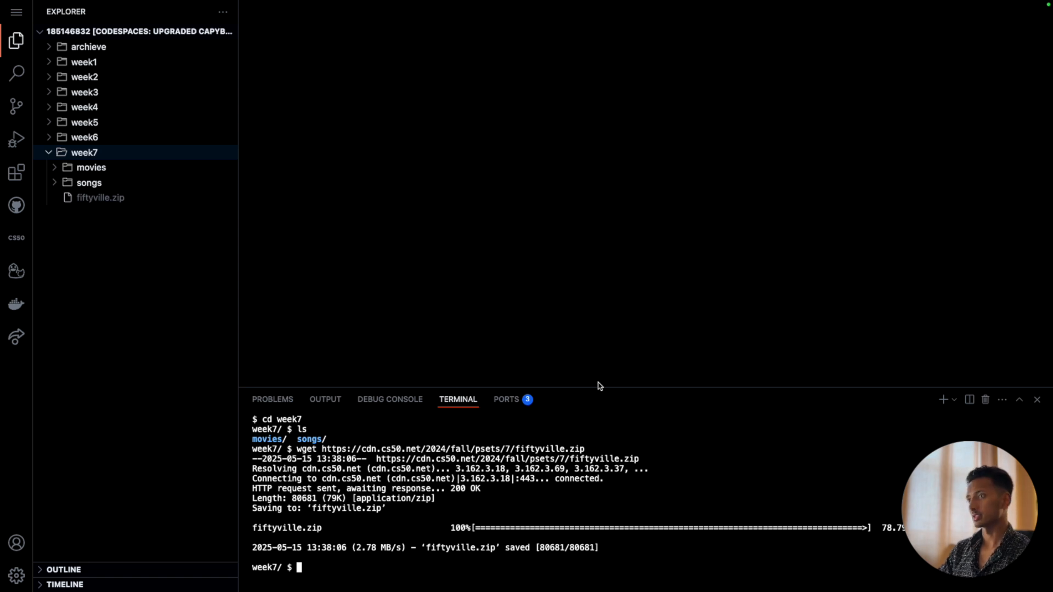
{"action": "mouse_move", "coordinate": [401, 557]}
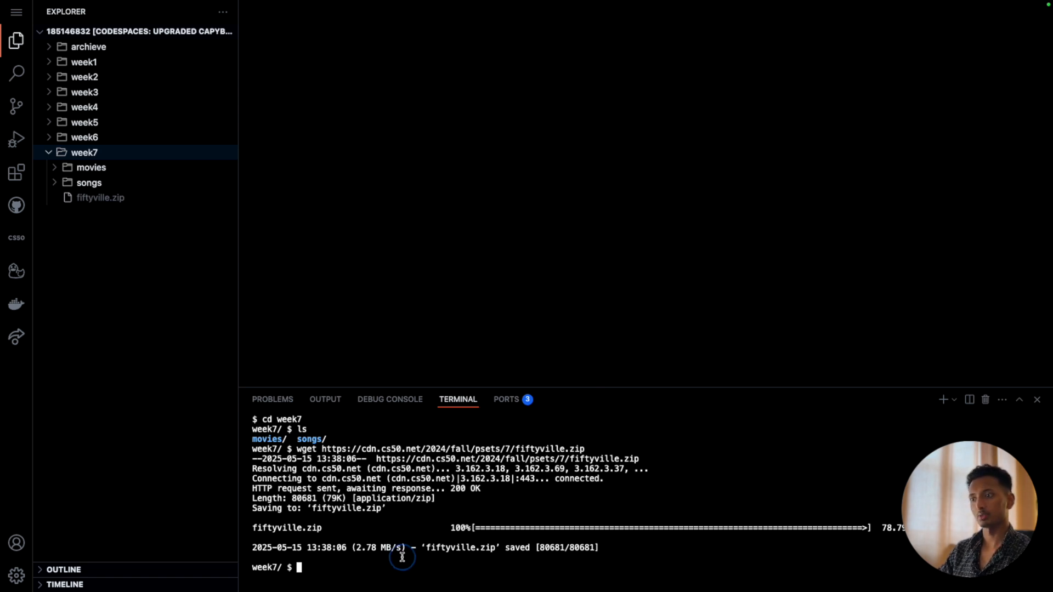
Unzip fiftyville.zip, delete the zip after confirming, and change into the fiftyville folder
{"action": "type", "text": "unzip"}
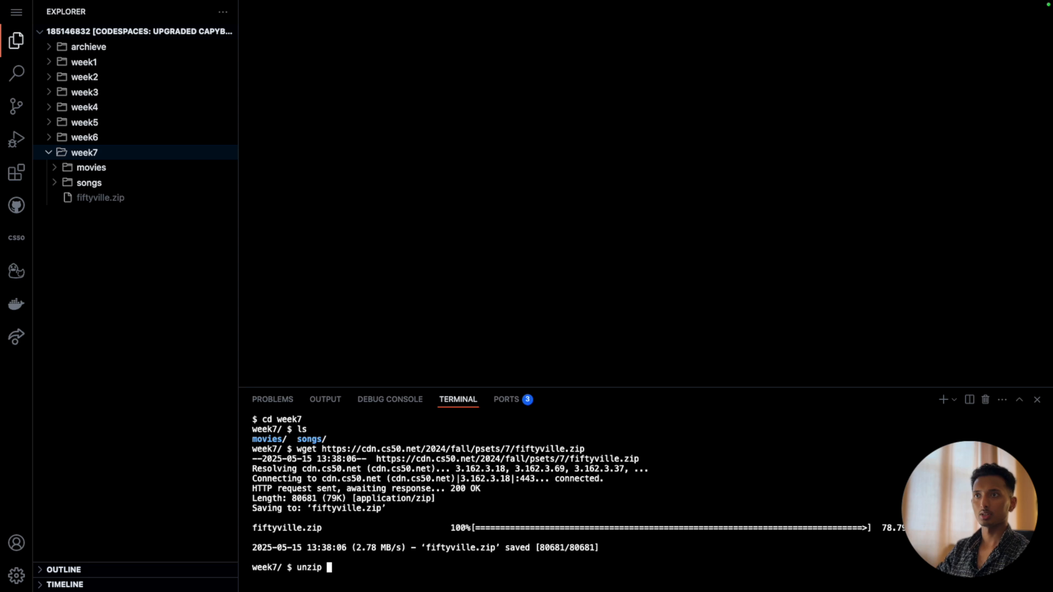
{"action": "type", "text": "fiftyville.zip"}
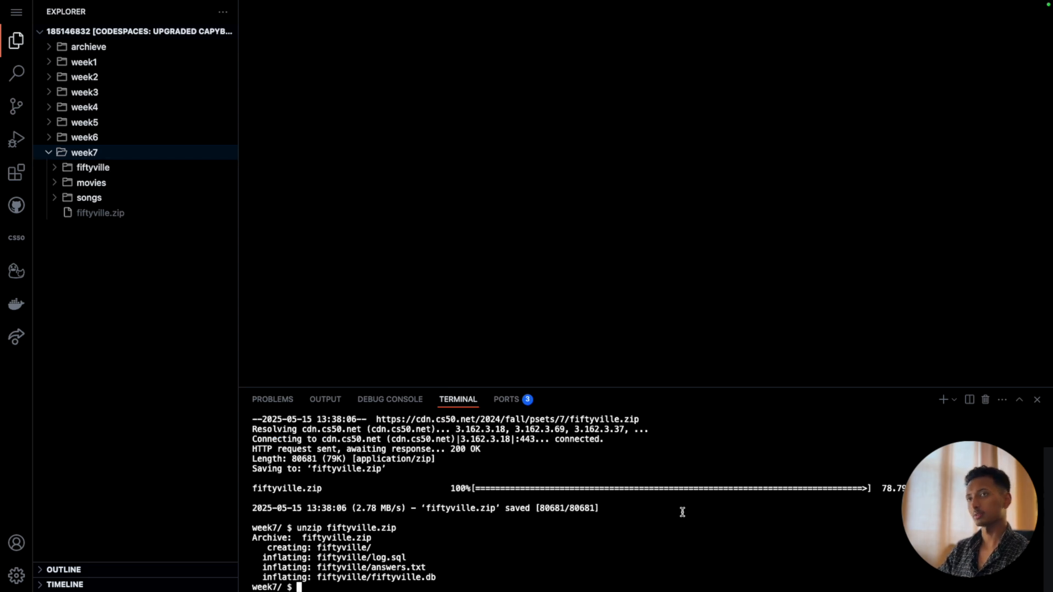
{"action": "mouse_move", "coordinate": [528, 509]}
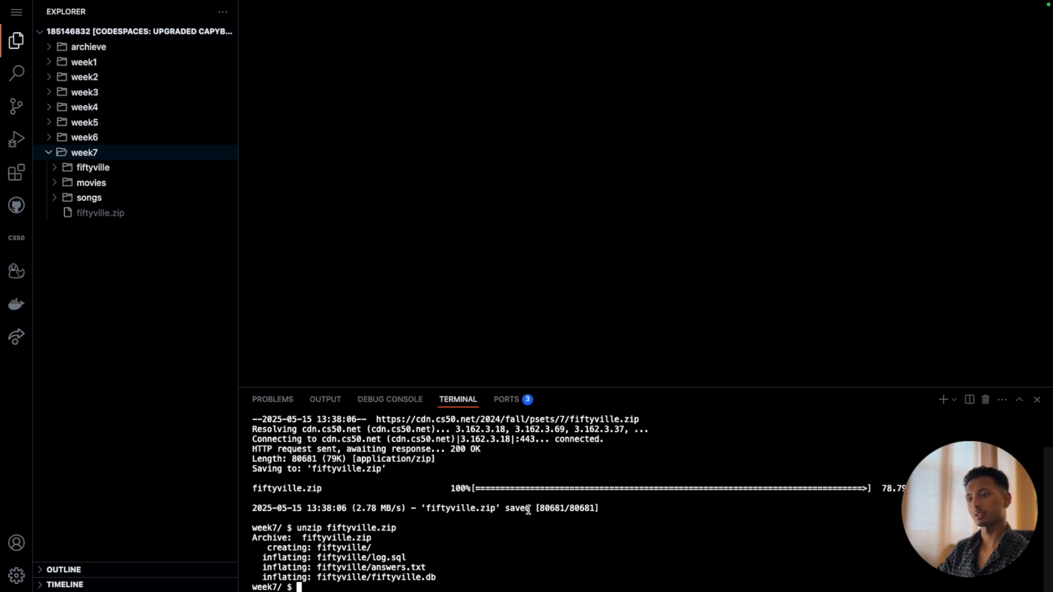
{"action": "type", "text": "rm f"}
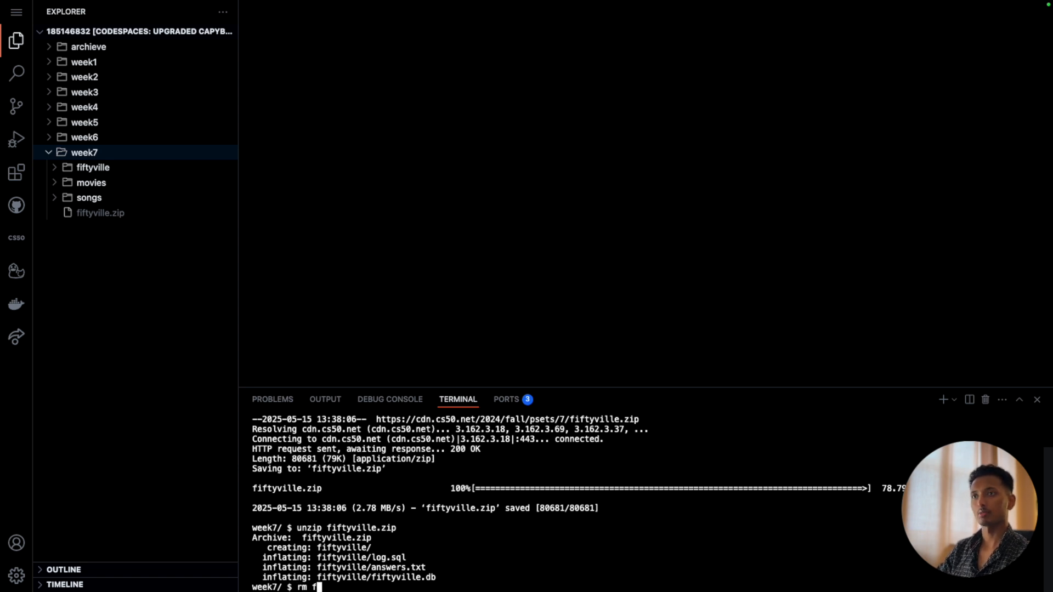
{"action": "type", "text": "iftyville.zip"}
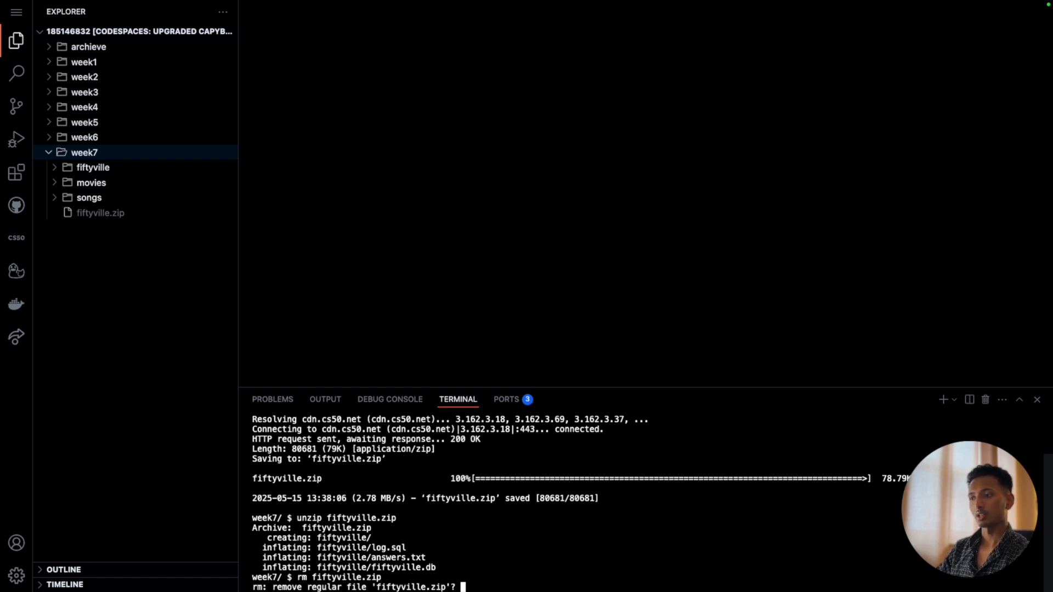
{"action": "type", "text": "y"}
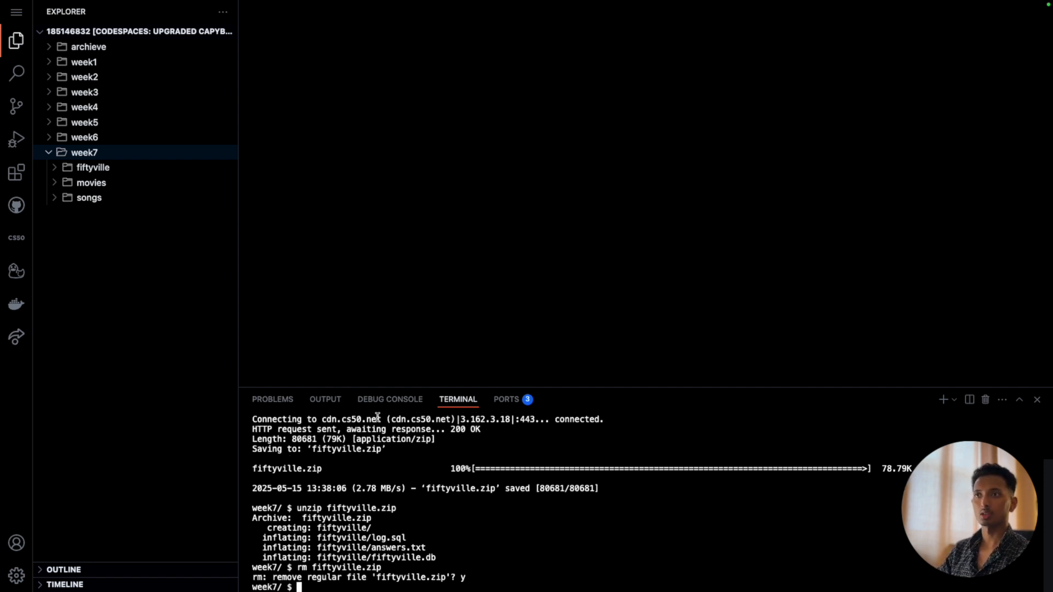
{"action": "mouse_move", "coordinate": [212, 263]}
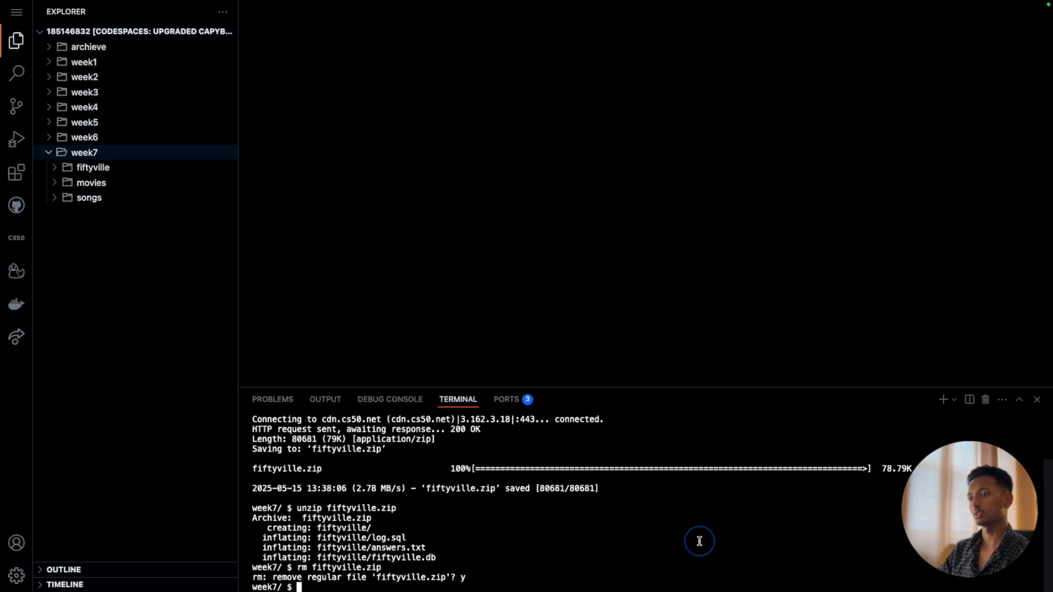
{"action": "type", "text": "cd fiftyville/"}
{"action": "type", "text": "ls"}
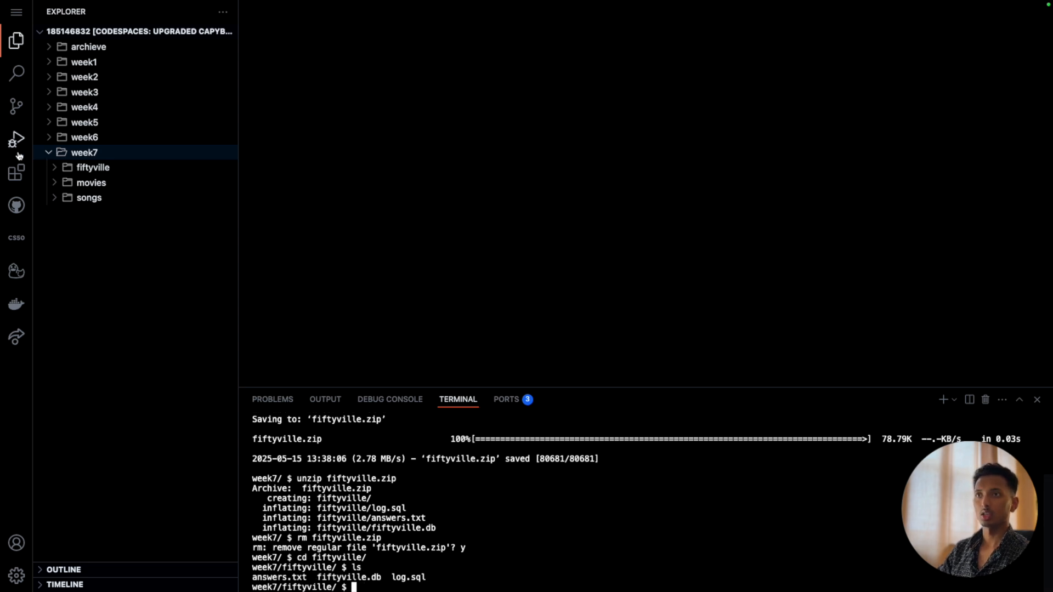
Expand the fiftyville folder and open answers.txt and log.sql in the editor
{"action": "left_click", "coordinate": [93, 168]}
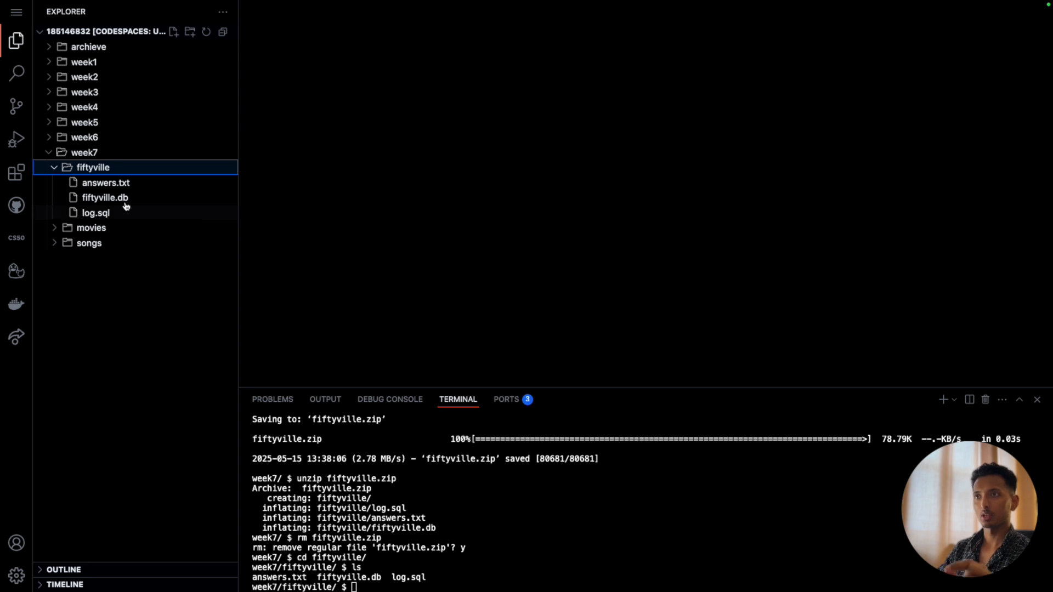
{"action": "mouse_move", "coordinate": [130, 202]}
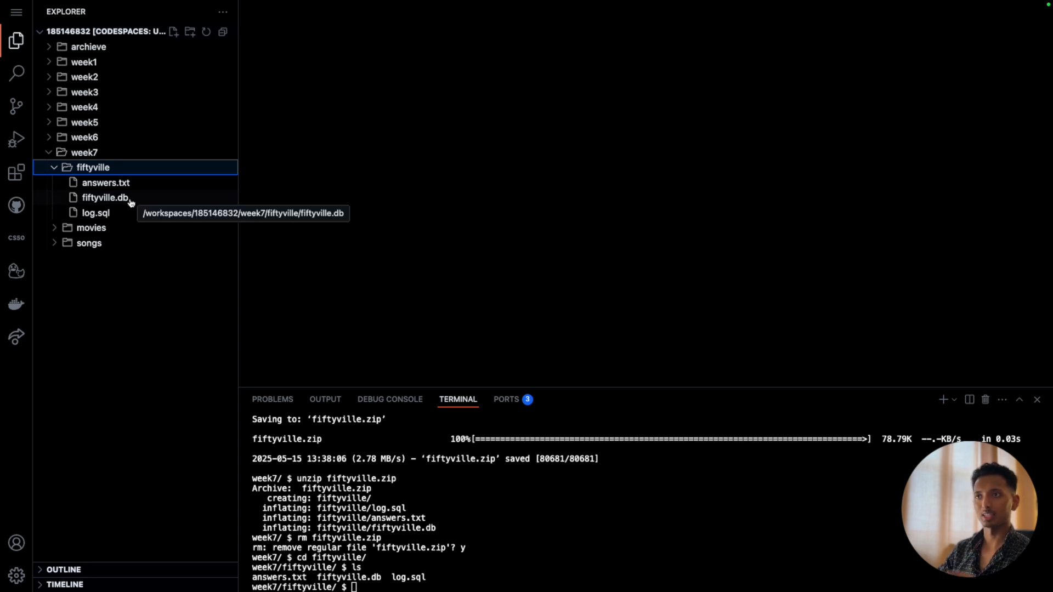
{"action": "left_click", "coordinate": [105, 183]}
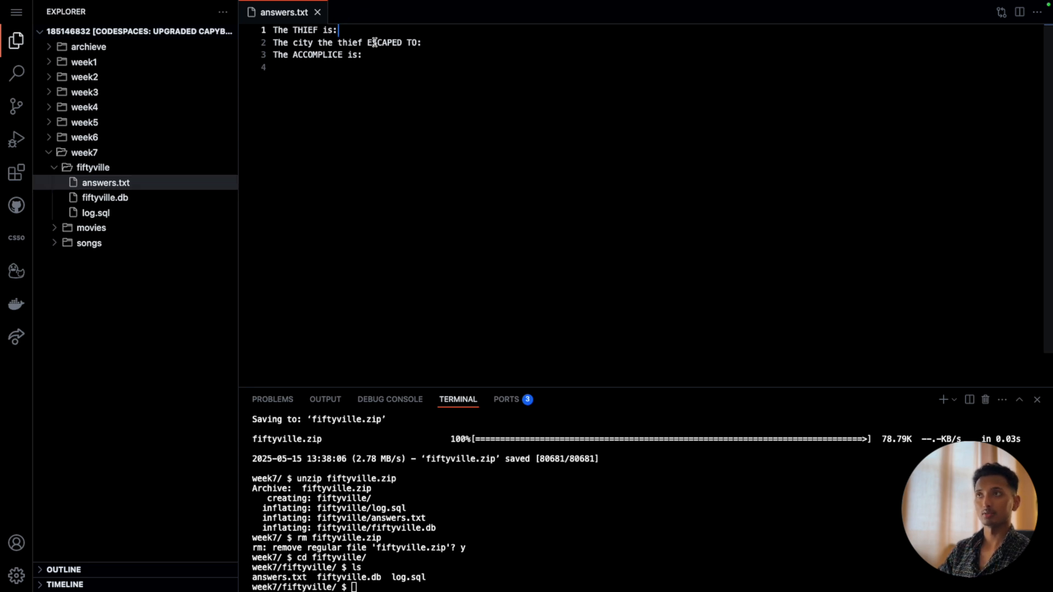
{"action": "left_click", "coordinate": [95, 213]}
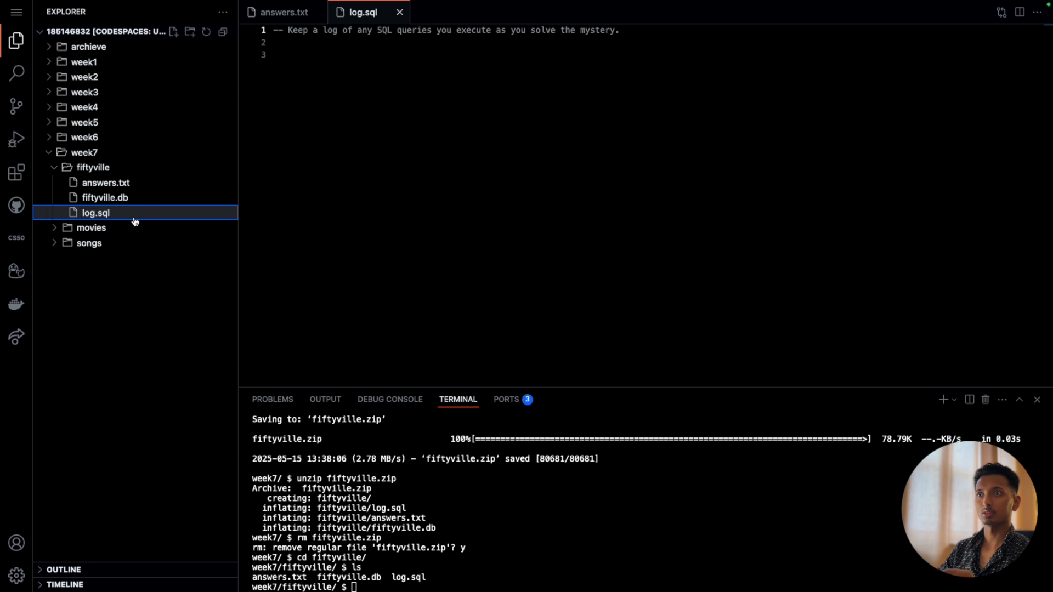
{"action": "mouse_move", "coordinate": [180, 204]}
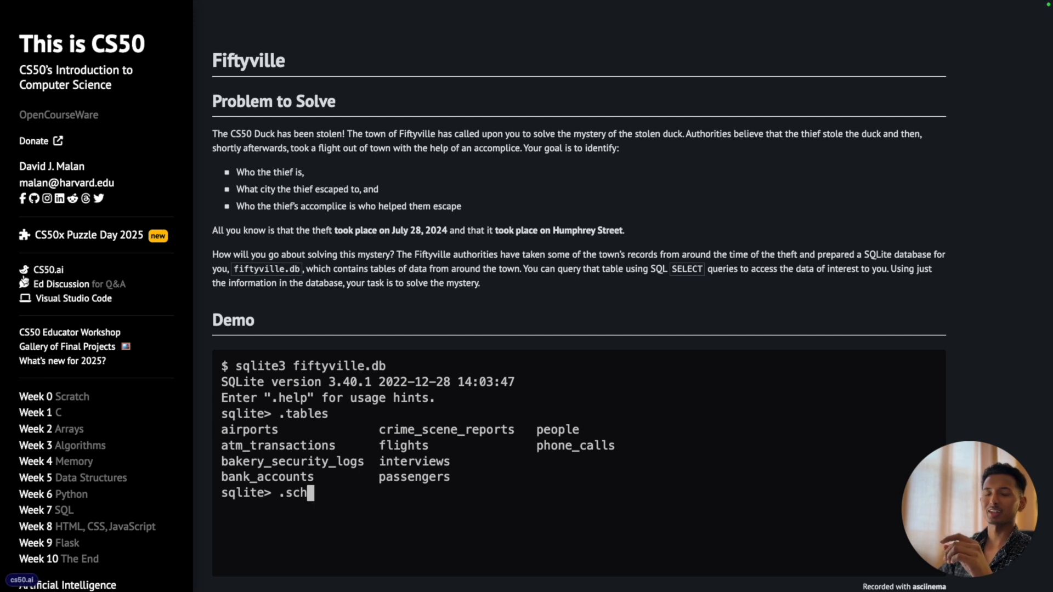
Scroll through the Fiftyville specification, switching between the editor and the problem page
{"action": "scroll", "scroll_direction": "down", "scroll_amount": 3}
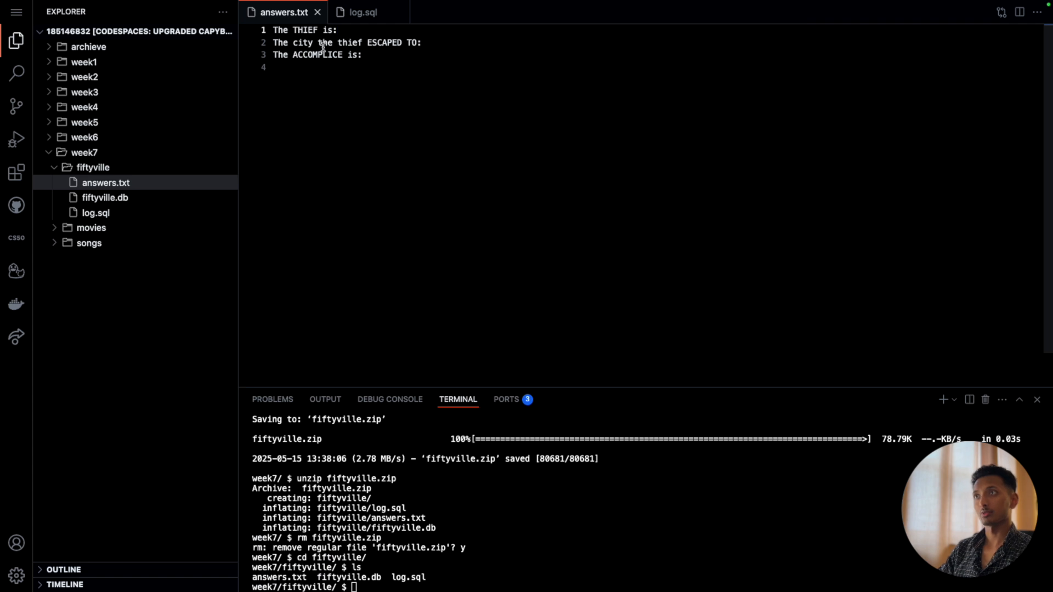
{"action": "left_click", "coordinate": [422, 43]}
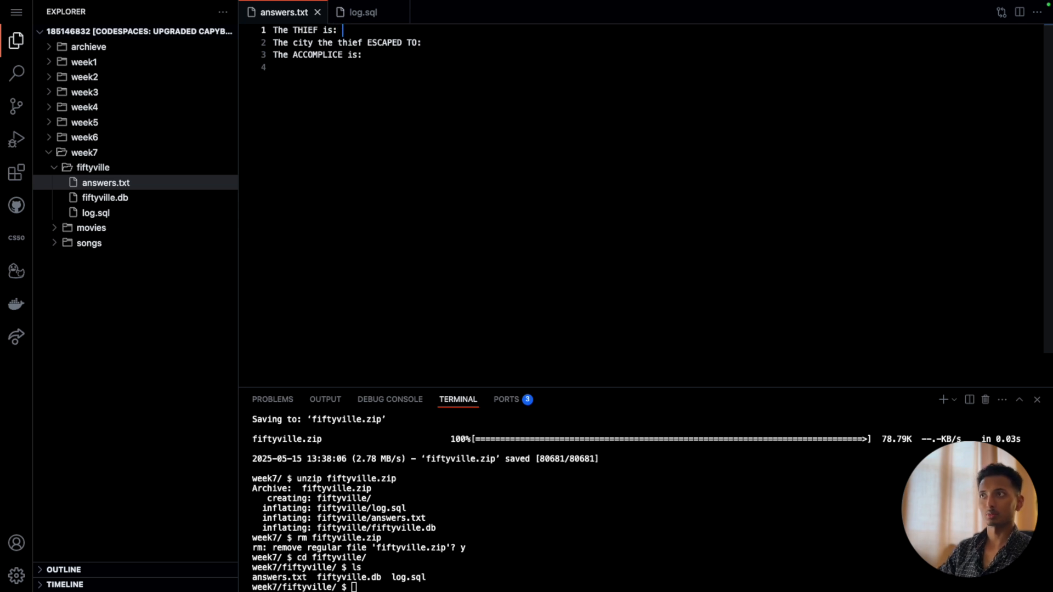
{"action": "left_click", "coordinate": [361, 12]}
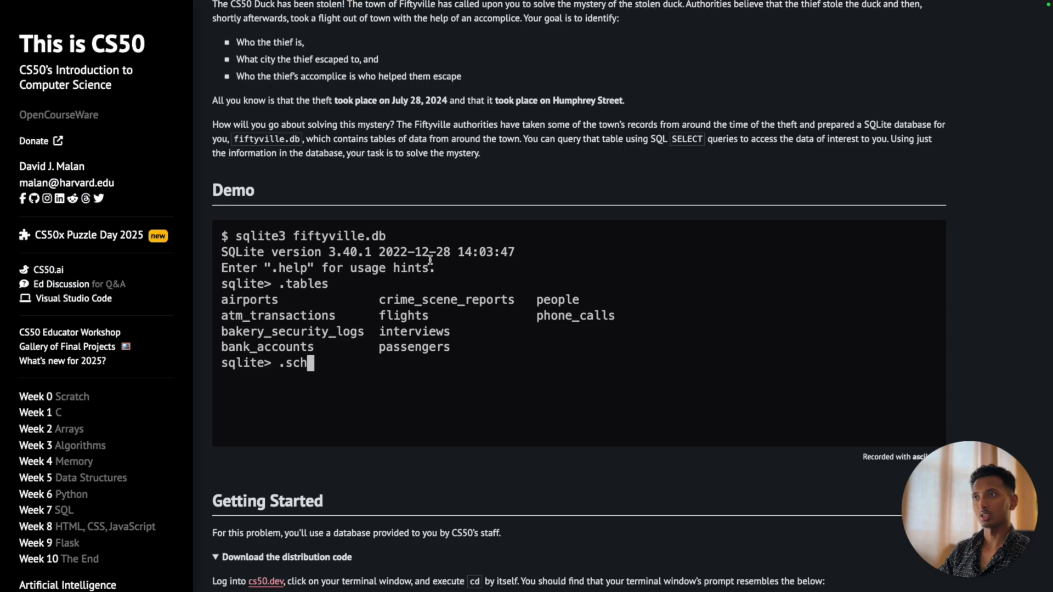
{"action": "scroll", "scroll_direction": "down", "scroll_amount": 3}
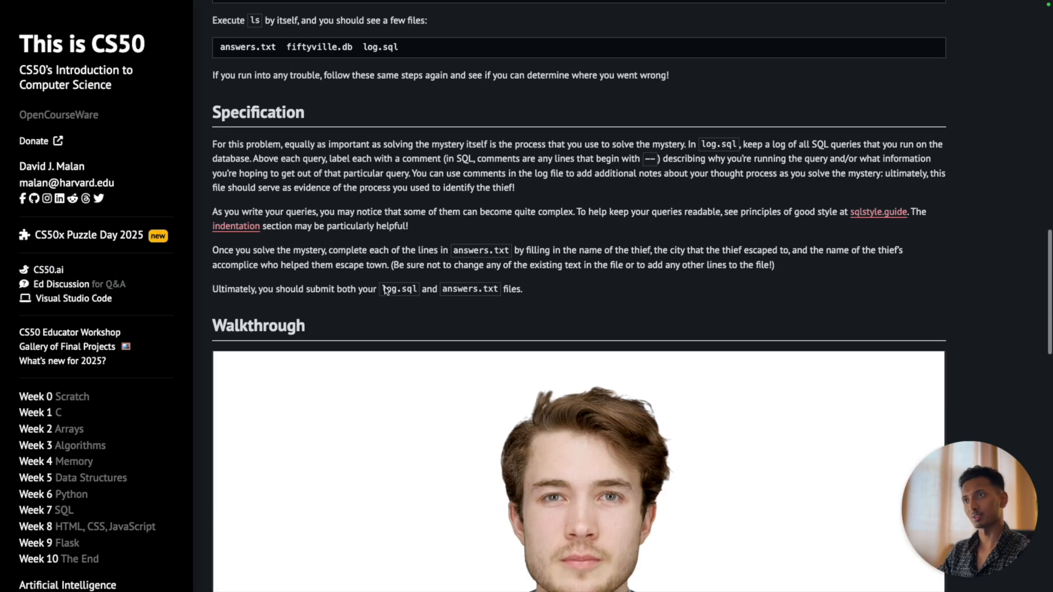
{"action": "scroll", "scroll_direction": "down", "scroll_amount": 3}
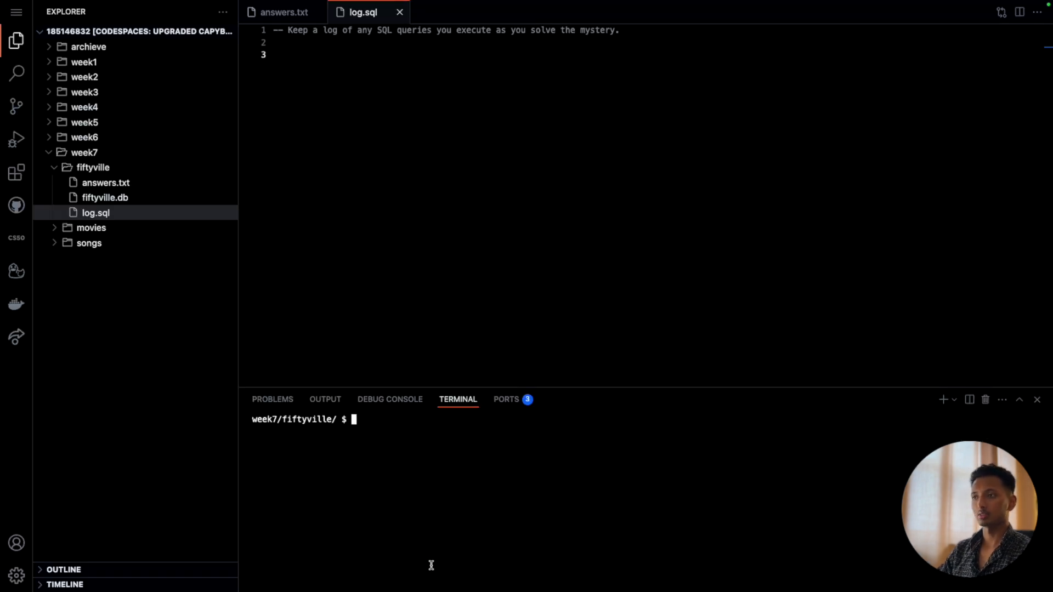
Open fiftyville.db with sqlite3 and run .schema to list every table definition
{"action": "type", "text": "sqlite3 fiftyville.db"}
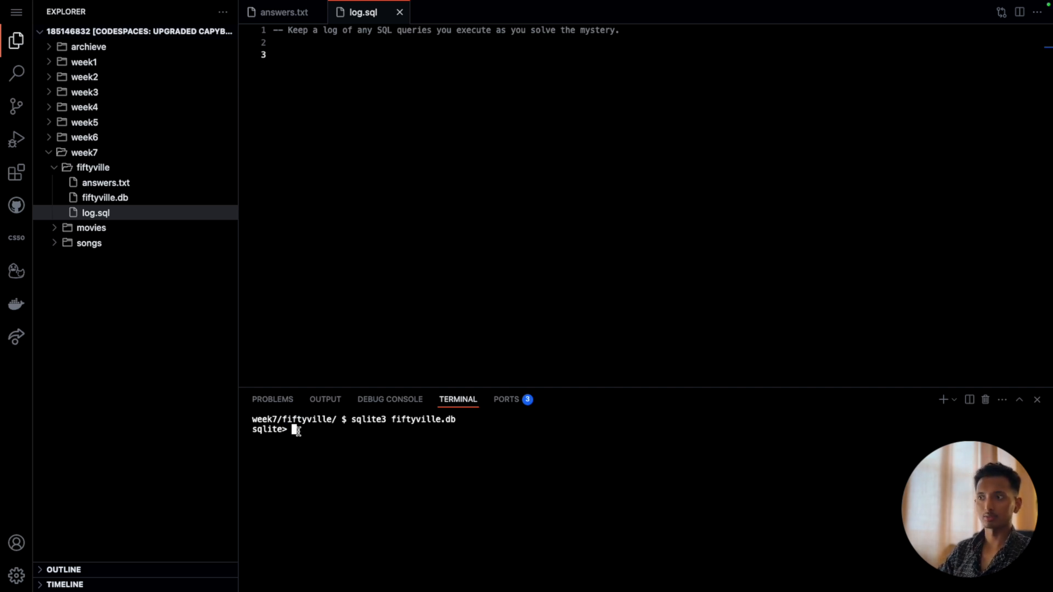
{"action": "type", "text": "."}
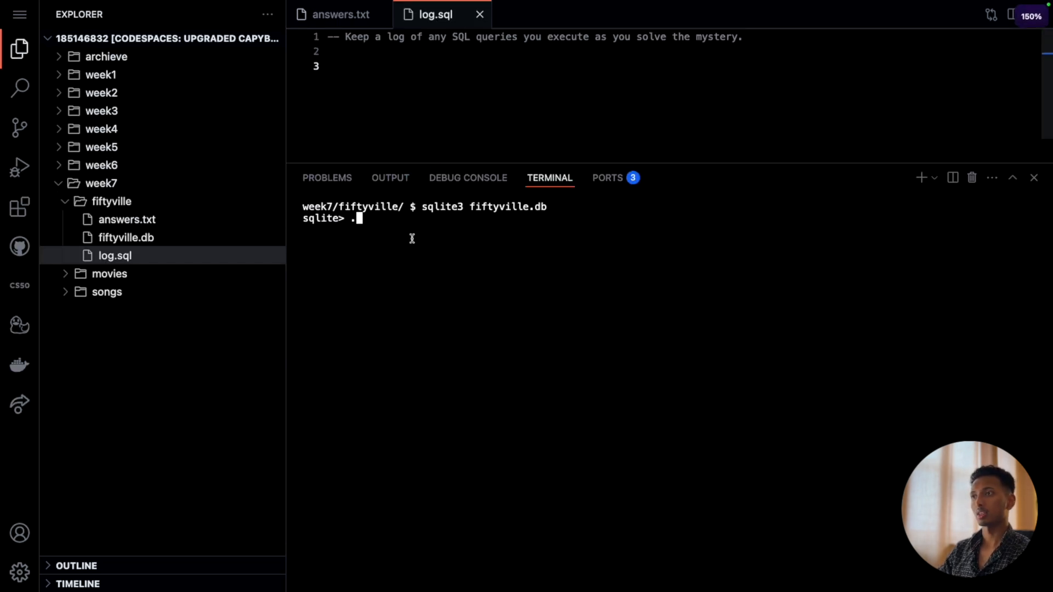
{"action": "mouse_move", "coordinate": [407, 233]}
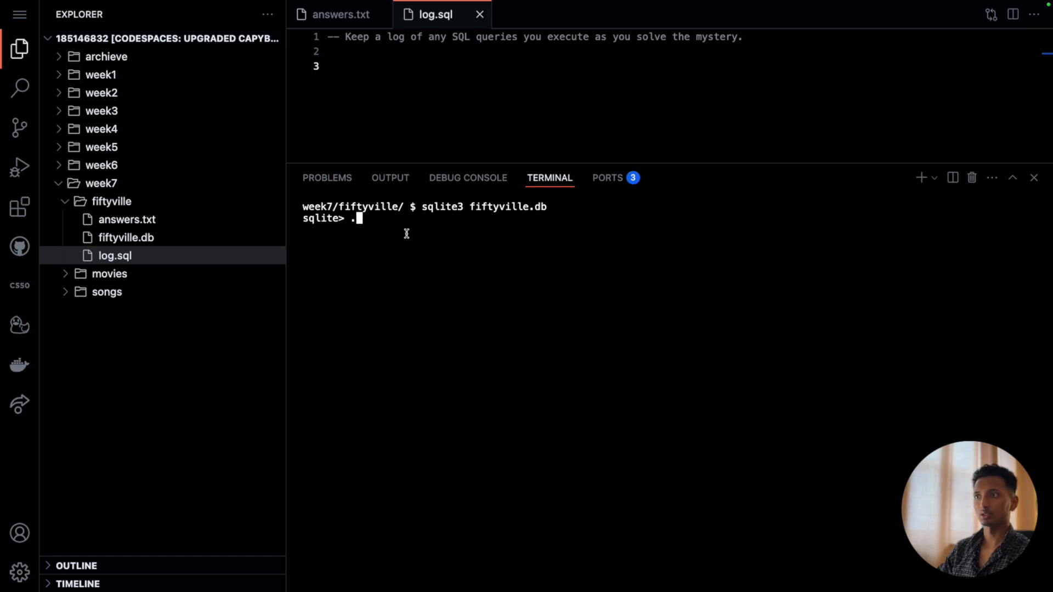
{"action": "type", "text": "sc"}
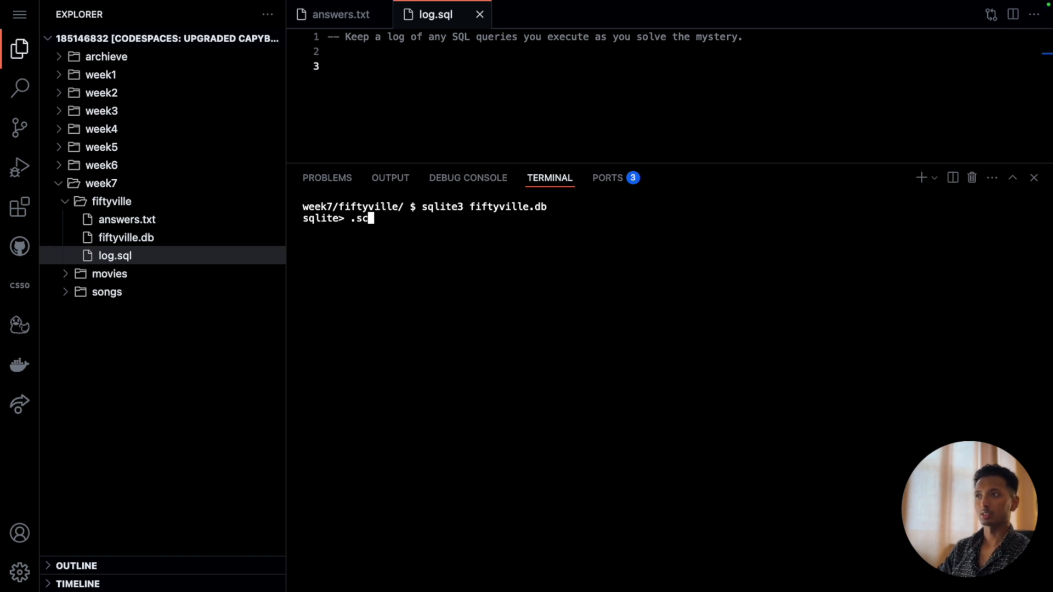
{"action": "key", "text": "Enter"}
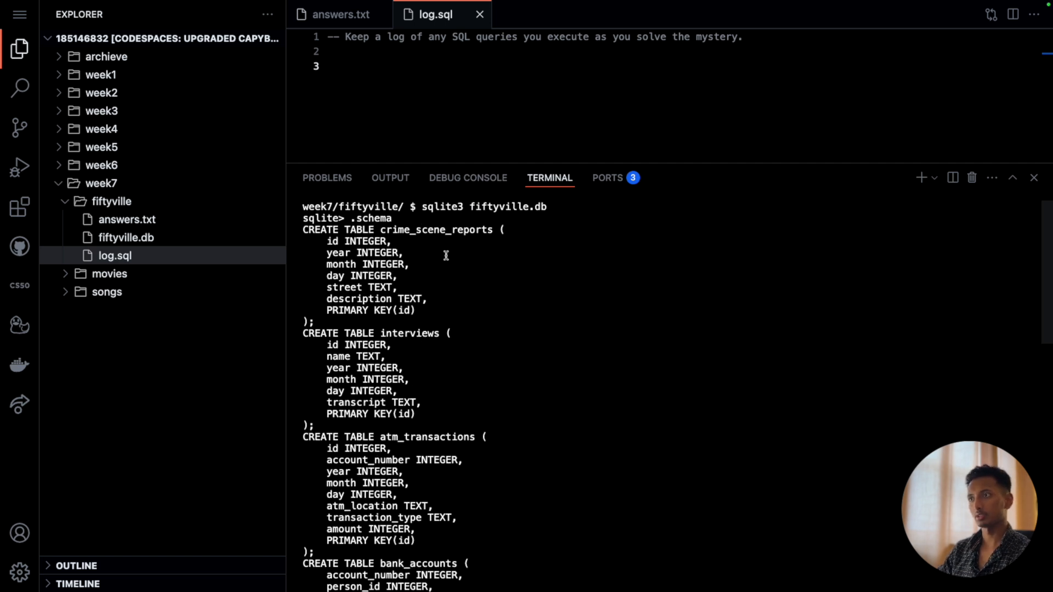
{"action": "mouse_move", "coordinate": [436, 311]}
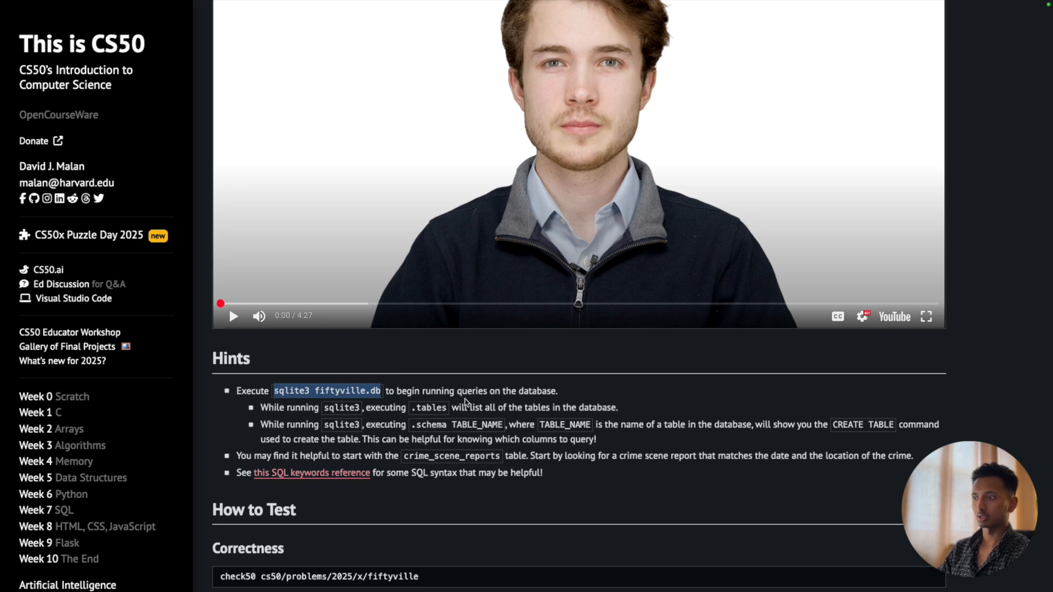
{"action": "mouse_move", "coordinate": [773, 401]}
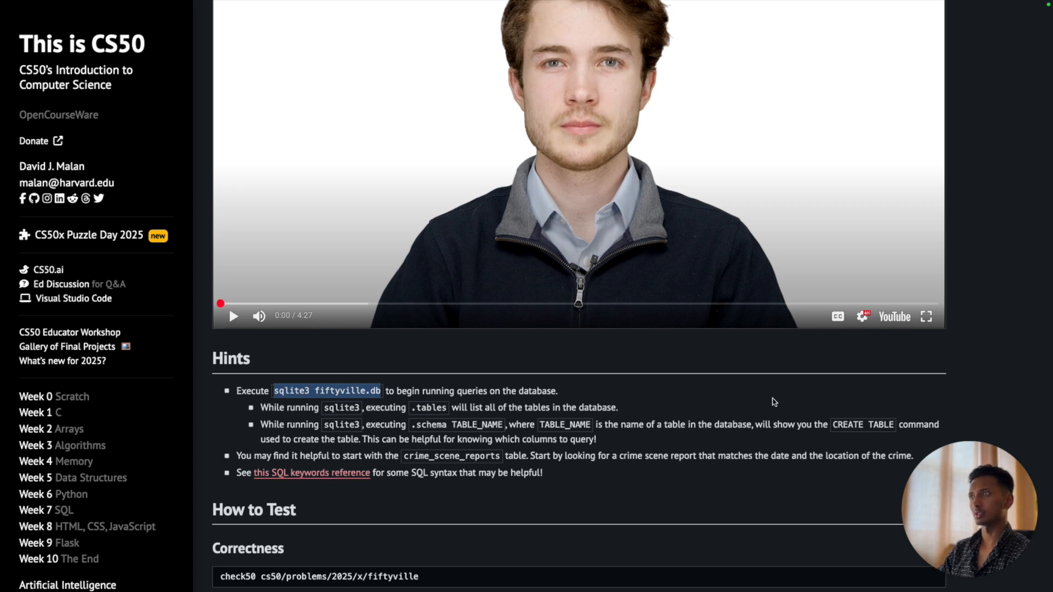
{"action": "mouse_move", "coordinate": [498, 403]}
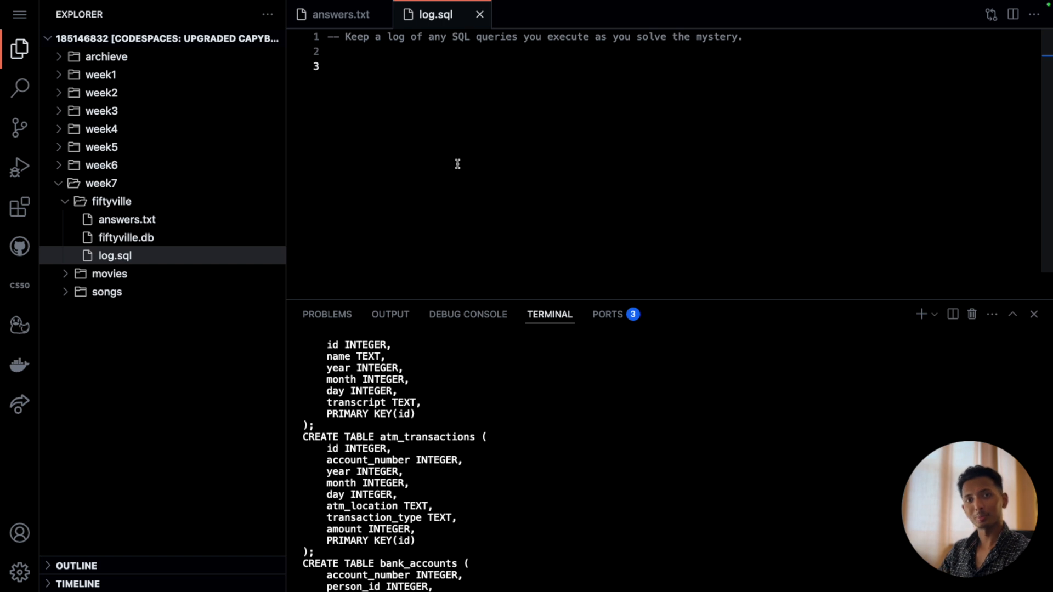
{"action": "mouse_move", "coordinate": [427, 133]}
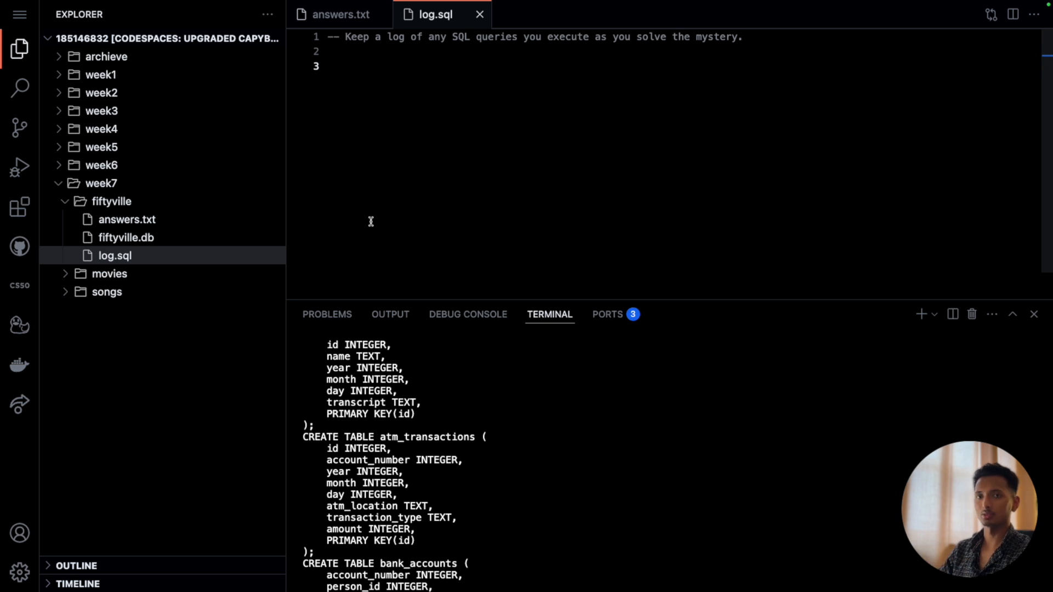
Glance at answers.txt, then begin typing a SELECT query into log.sql
{"action": "left_click", "coordinate": [341, 14]}
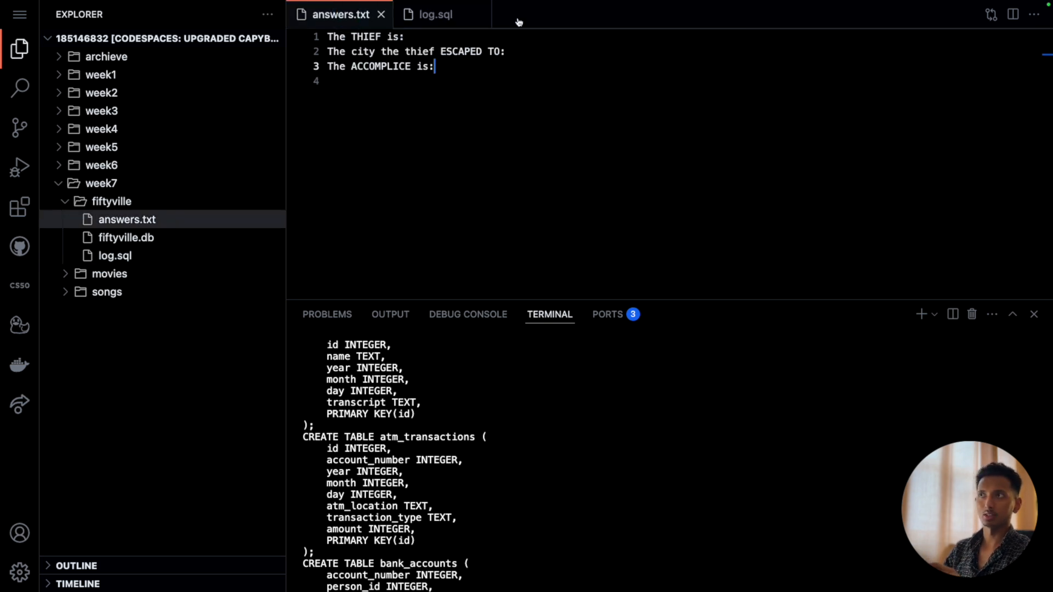
{"action": "mouse_move", "coordinate": [451, 15]}
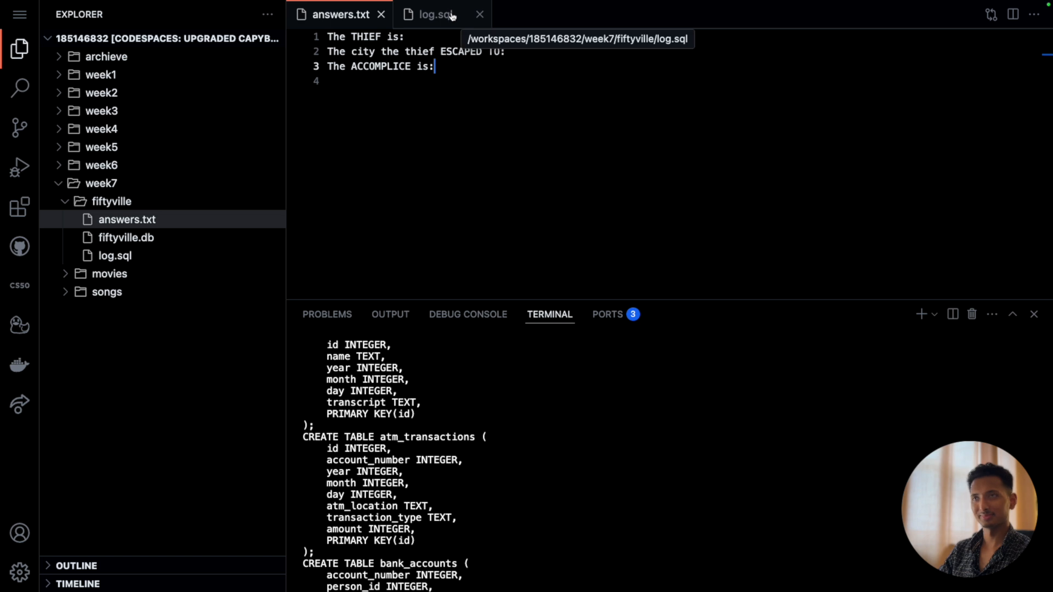
{"action": "left_click", "coordinate": [435, 14]}
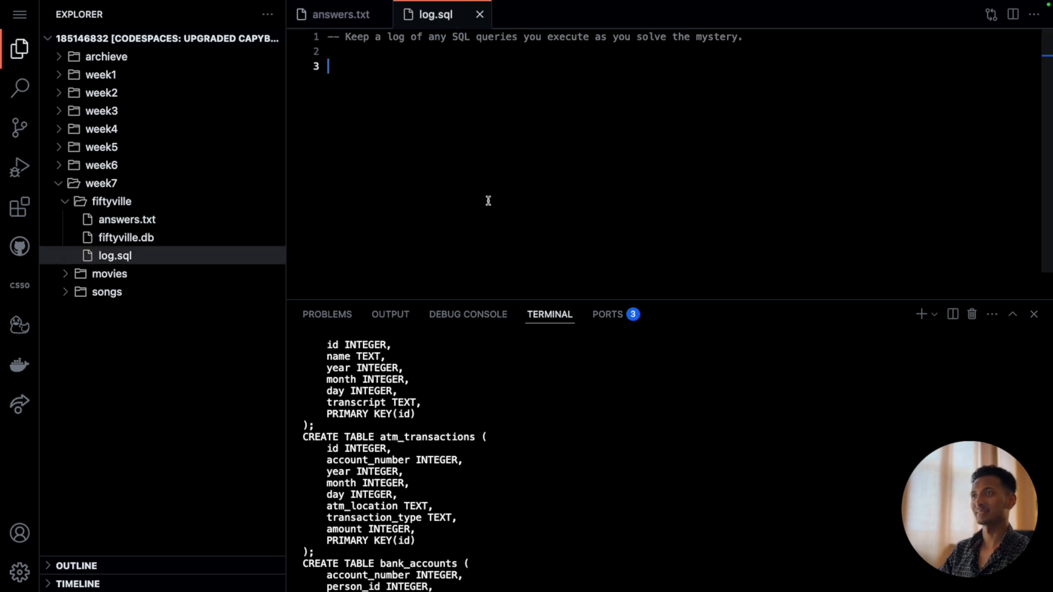
{"action": "mouse_move", "coordinate": [465, 408]}
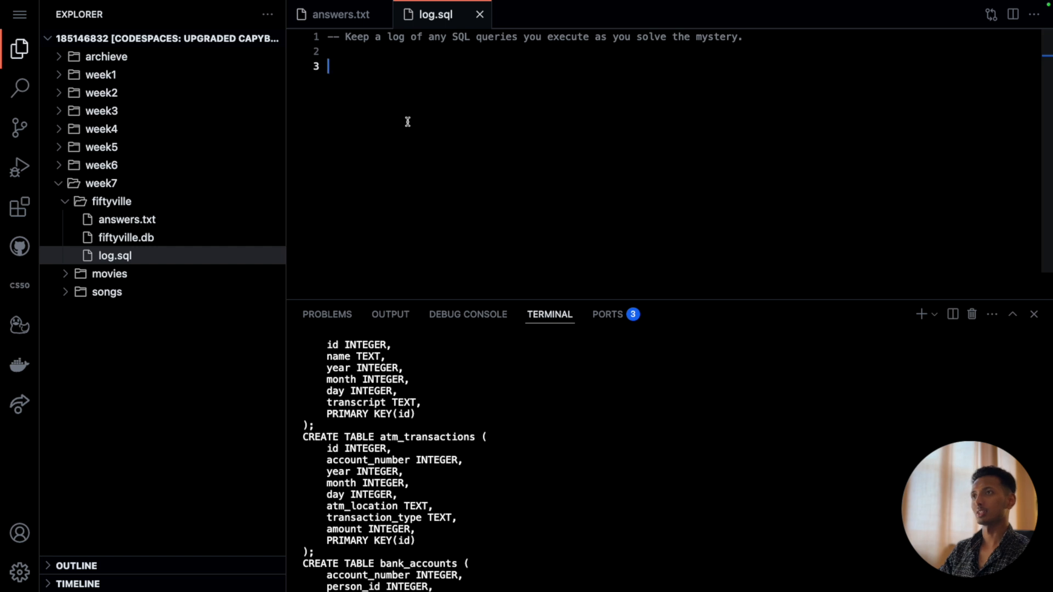
{"action": "type", "text": "S"}
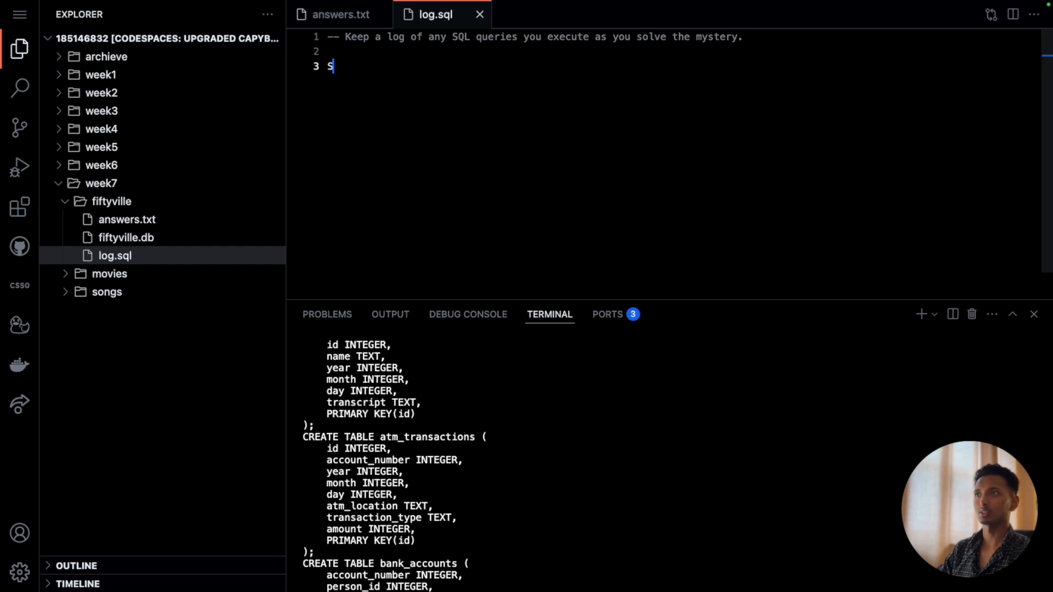
{"action": "type", "text": "ELECT description FROM crime_scene_reports"}
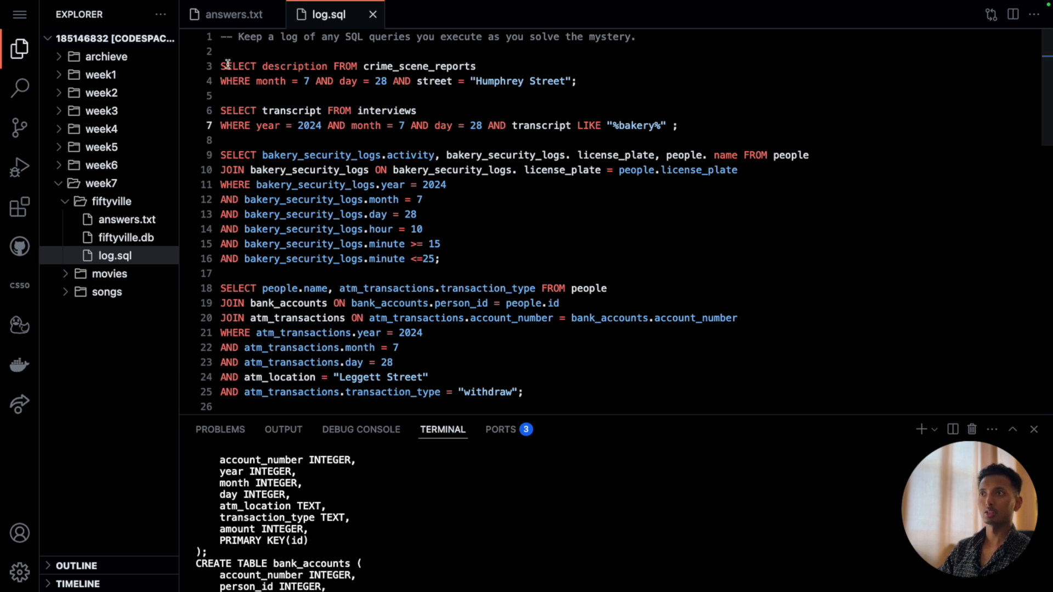
Run the July 28 Humphrey Street crime_scene_reports query and highlight the 10:15am theft time
{"action": "left_click_drag", "start_coordinate": [221, 65], "coordinate": [576, 81]}
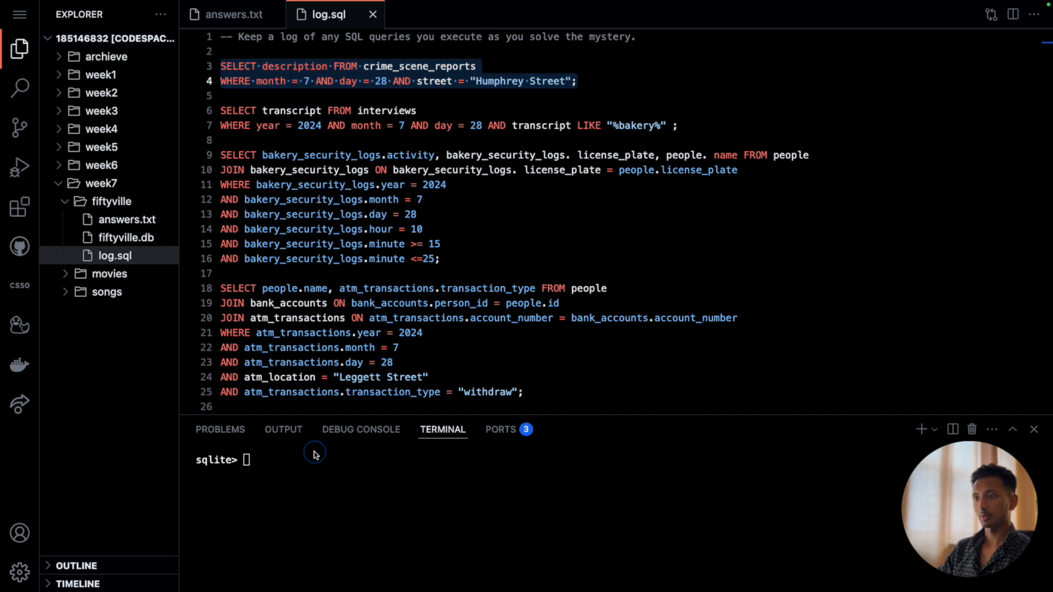
{"action": "type", "text": "SELECT description FROM crime_scene_reports WHERE month = 7 AND day = 28 AND street = \"Humphrey Street\";"}
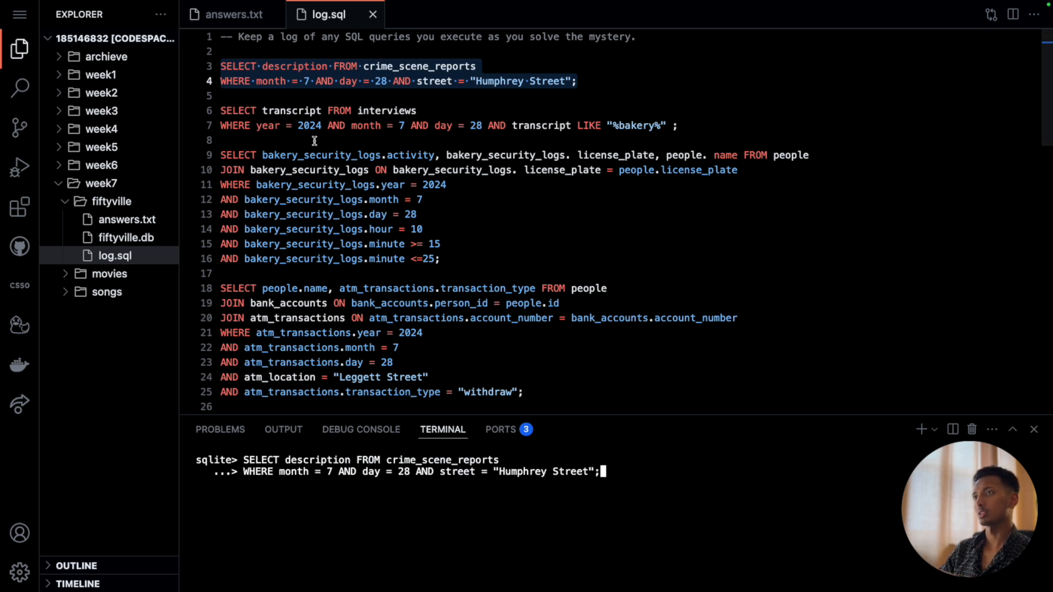
{"action": "mouse_move", "coordinate": [273, 274]}
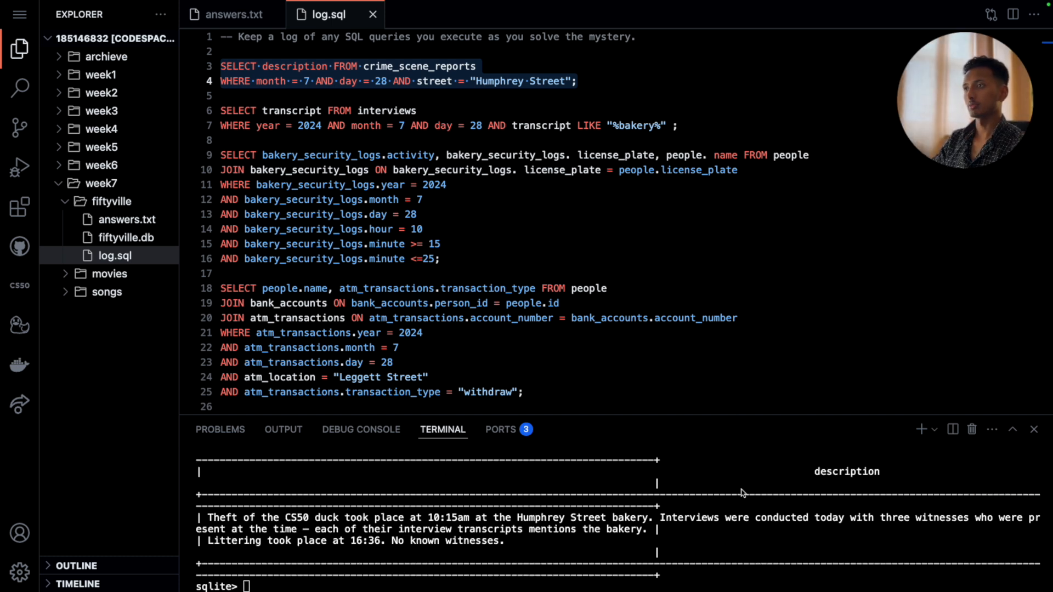
{"action": "mouse_move", "coordinate": [563, 79]}
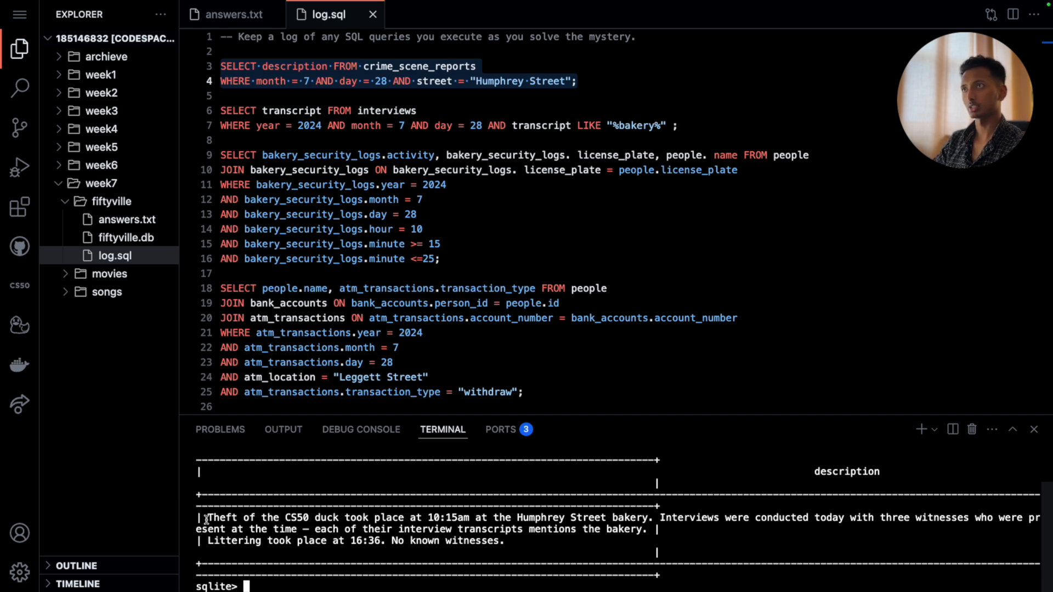
{"action": "double_click", "coordinate": [218, 517]}
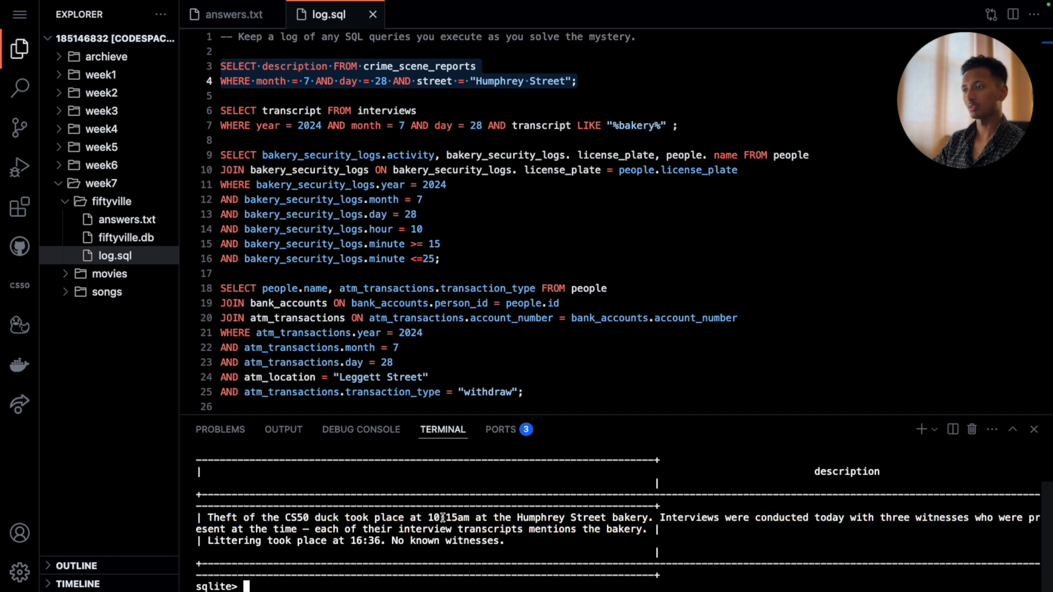
{"action": "double_click", "coordinate": [458, 517]}
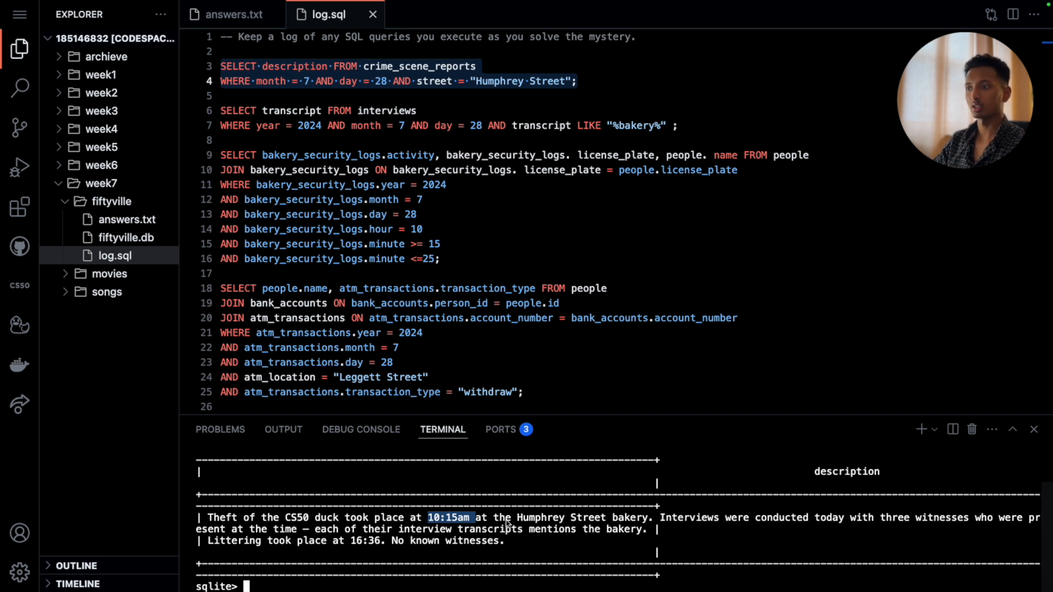
{"action": "mouse_move", "coordinate": [317, 497]}
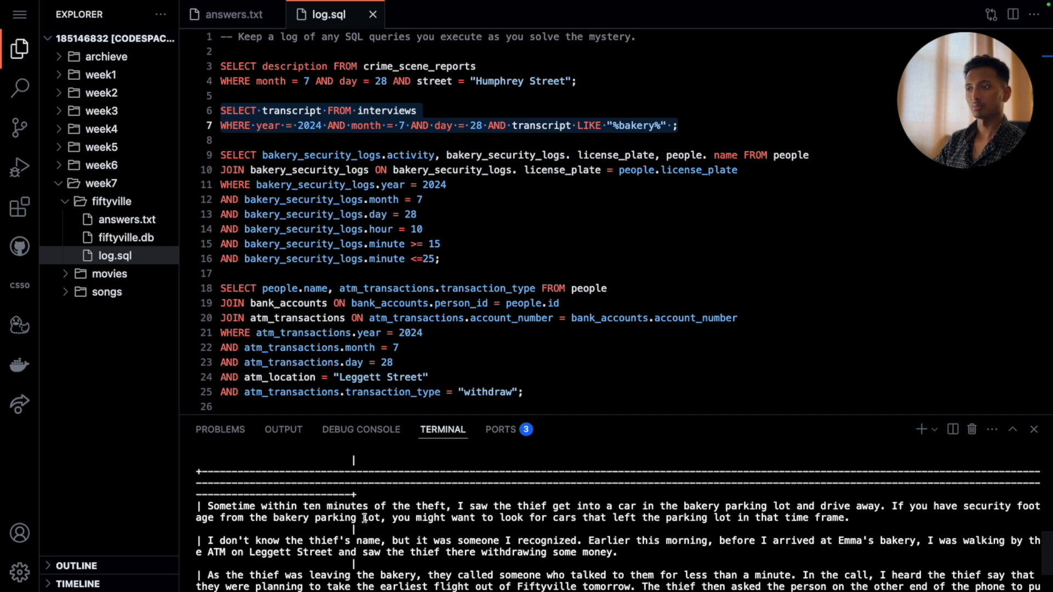
Scroll through the bakery interview transcripts about the parking lot, ATM and flight call
{"action": "scroll", "scroll_direction": "down", "scroll_amount": 3}
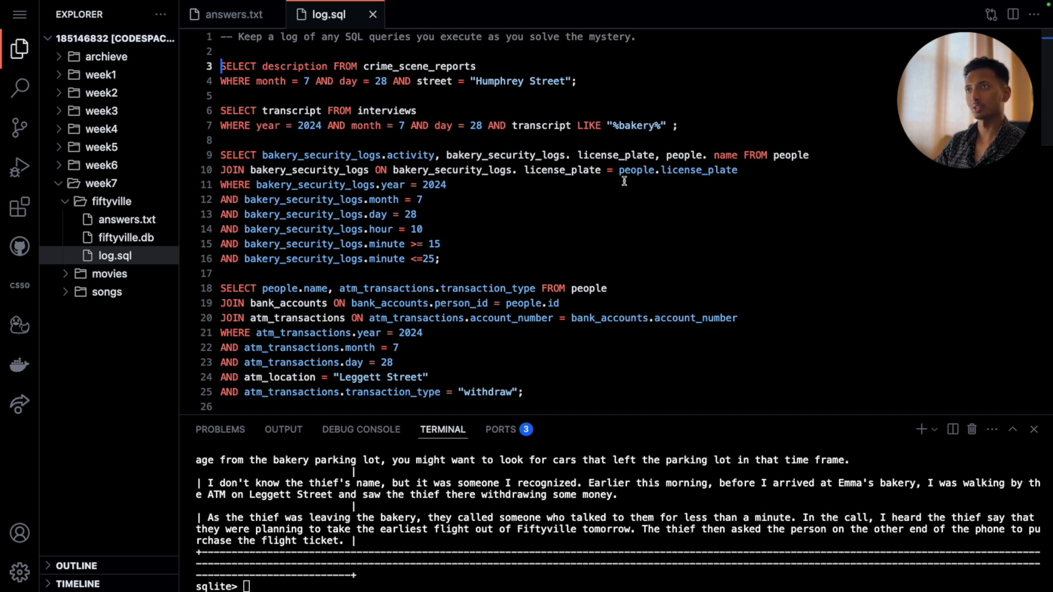
{"action": "mouse_move", "coordinate": [443, 103]}
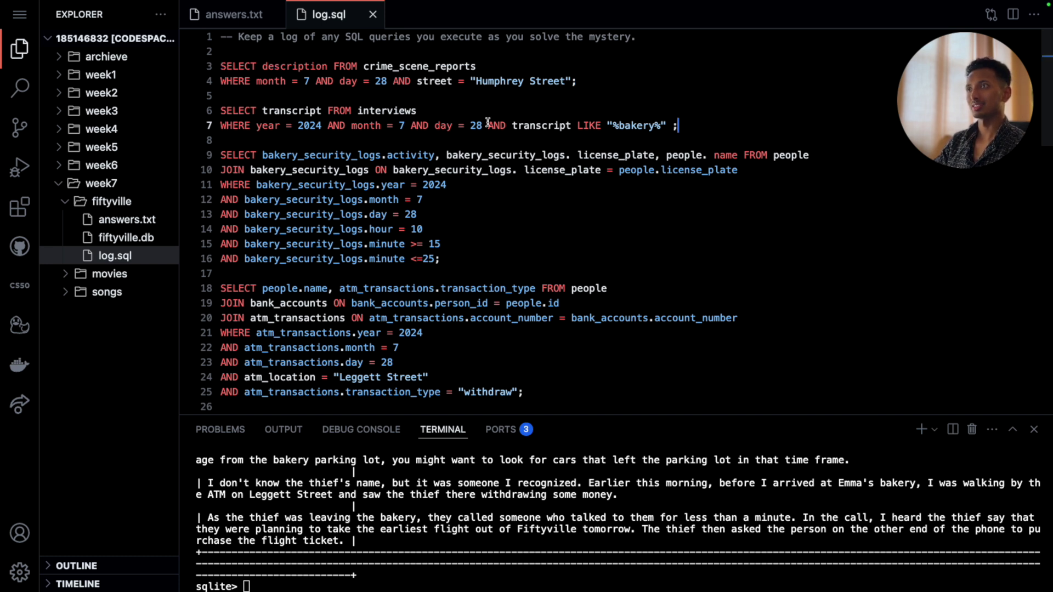
{"action": "mouse_move", "coordinate": [473, 248]}
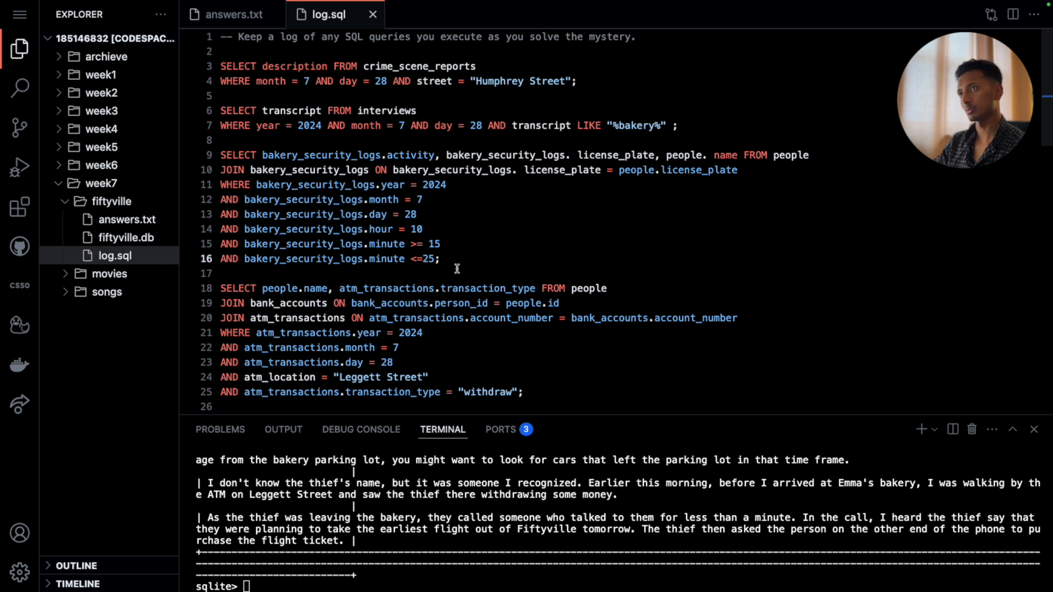
{"action": "scroll", "scroll_direction": "down", "scroll_amount": 3}
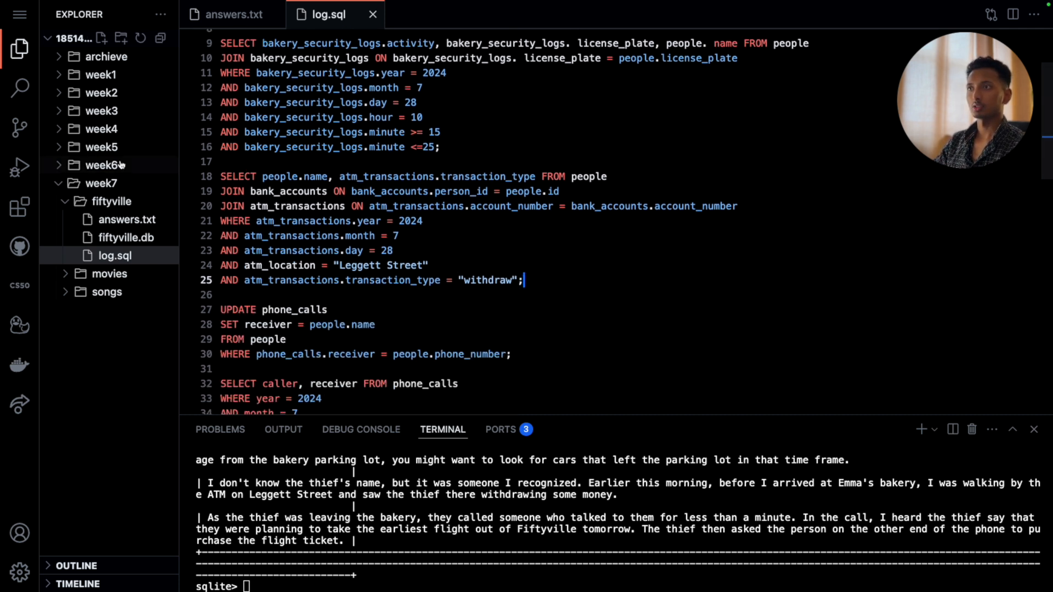
{"action": "scroll", "scroll_direction": "down", "scroll_amount": 3}
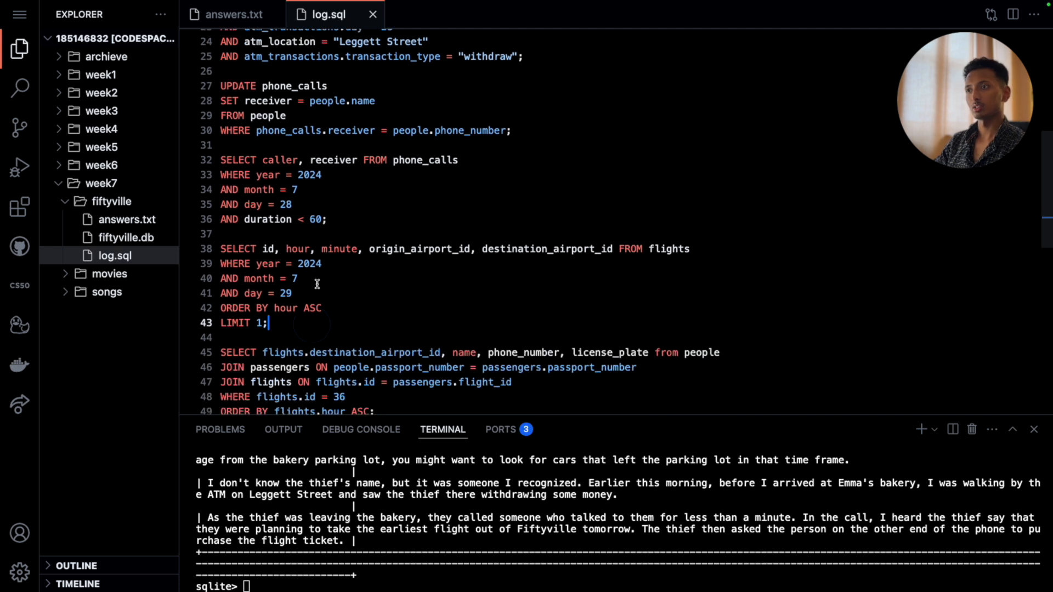
{"action": "scroll", "scroll_direction": "down", "scroll_amount": 3}
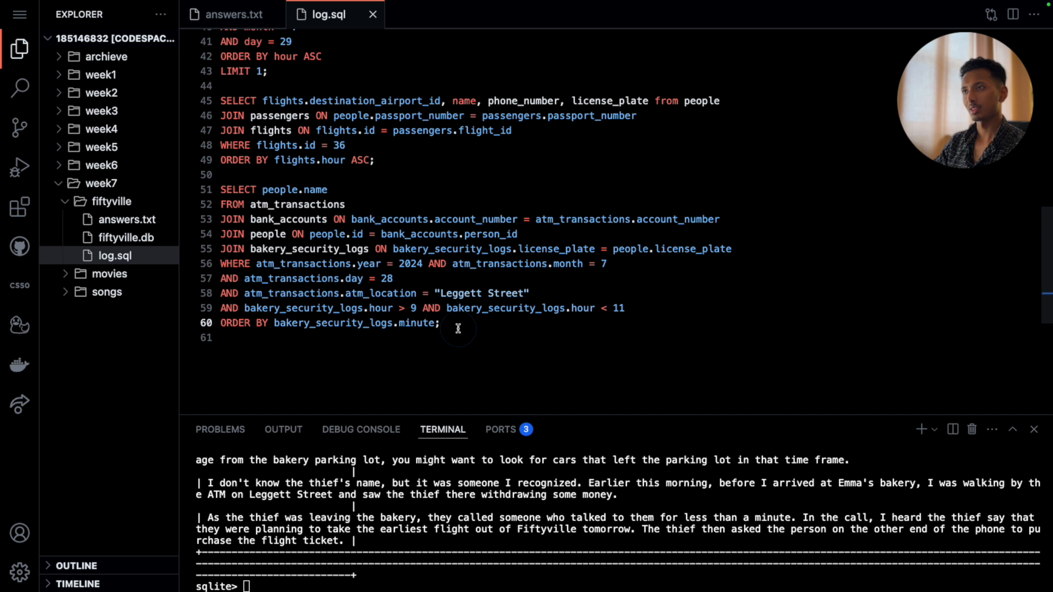
{"action": "left_click", "coordinate": [234, 14]}
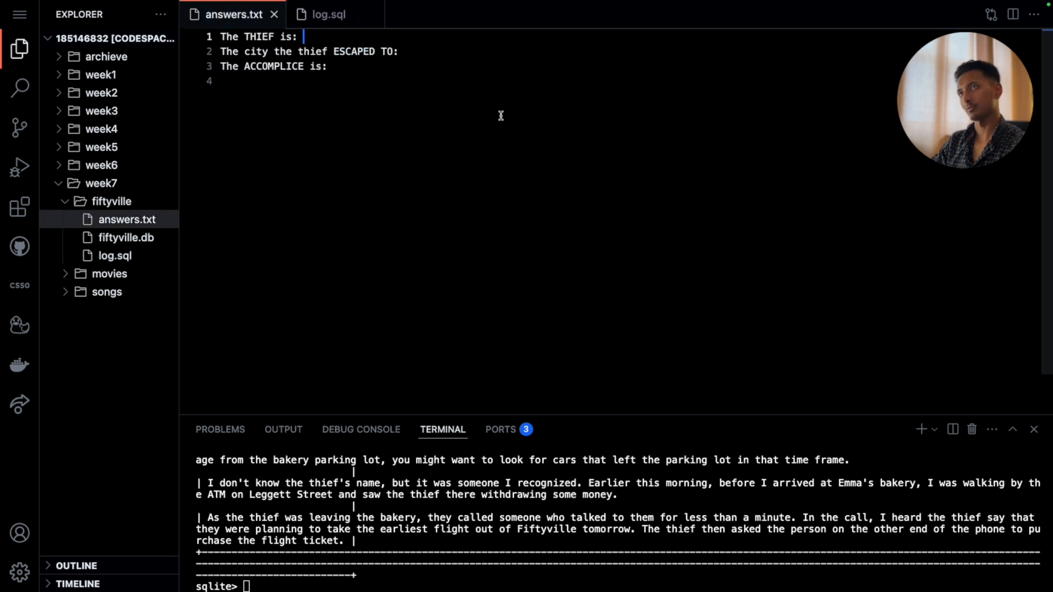
Fill answers.txt with thief Bruce, city New York City (Airport ID 4), accomplice Robin
{"action": "type", "text": "Bruce"}
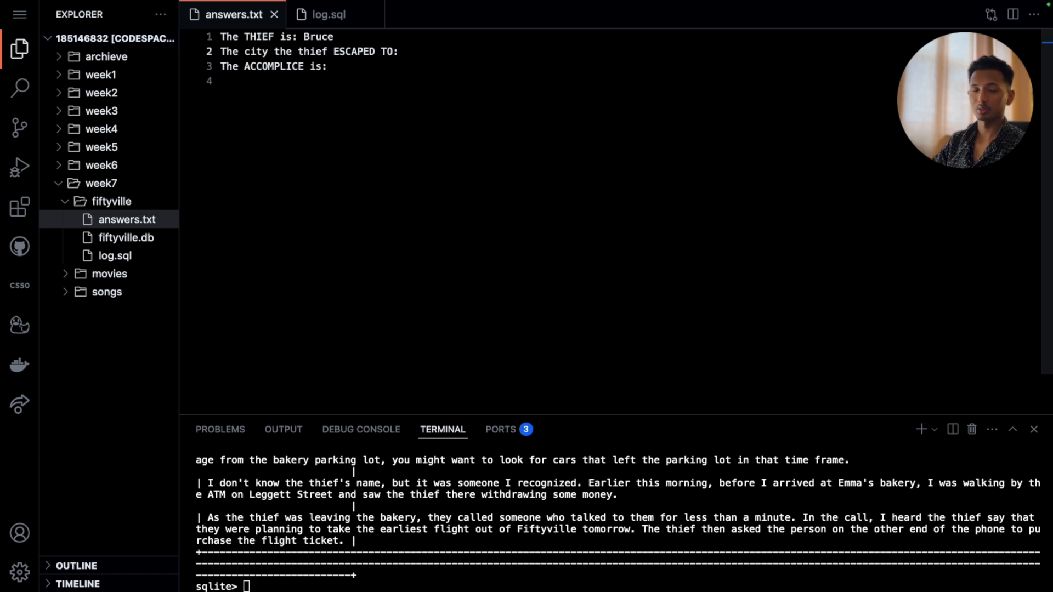
{"action": "type", "text": "New You"}
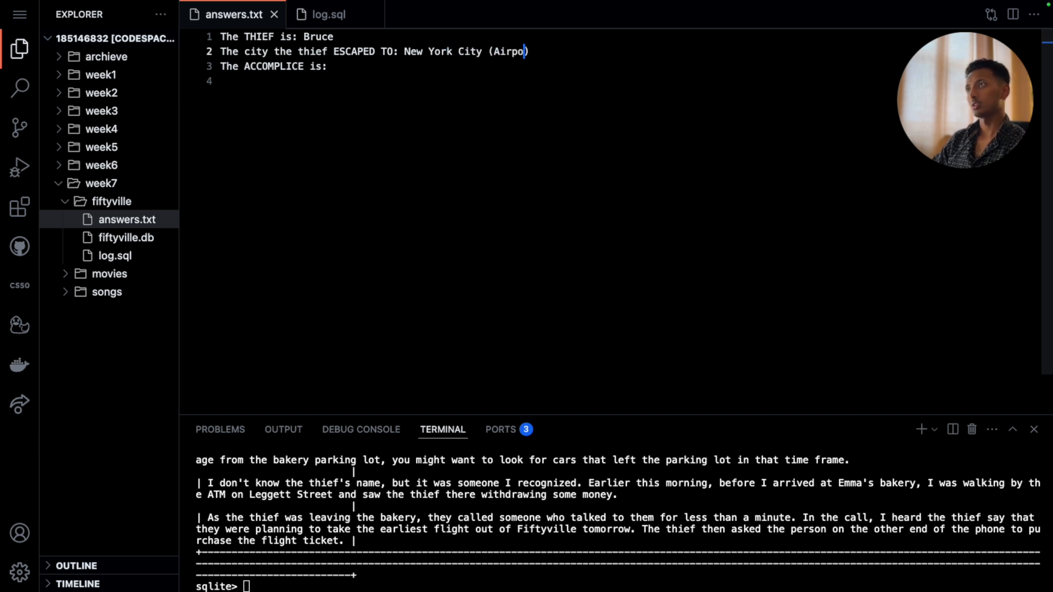
{"action": "type", "text": "rt ID 4"}
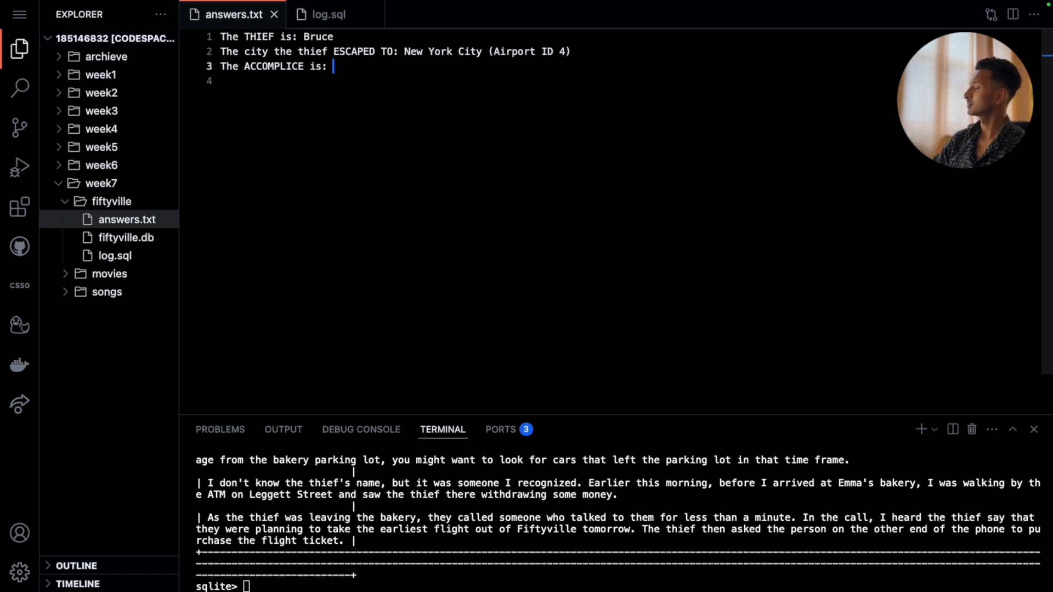
{"action": "type", "text": "Robin"}
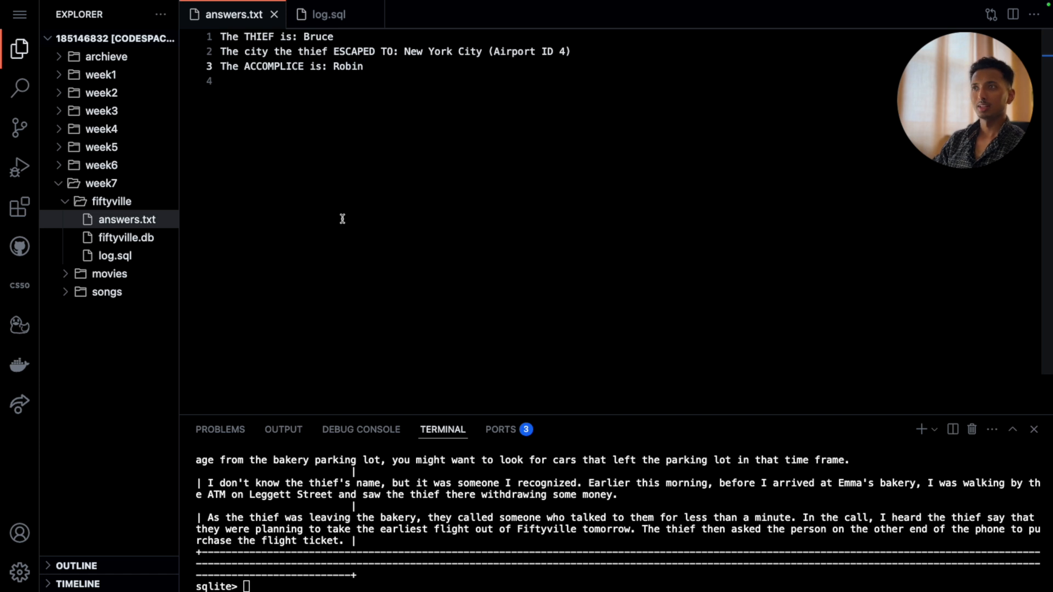
{"action": "left_click", "coordinate": [334, 14]}
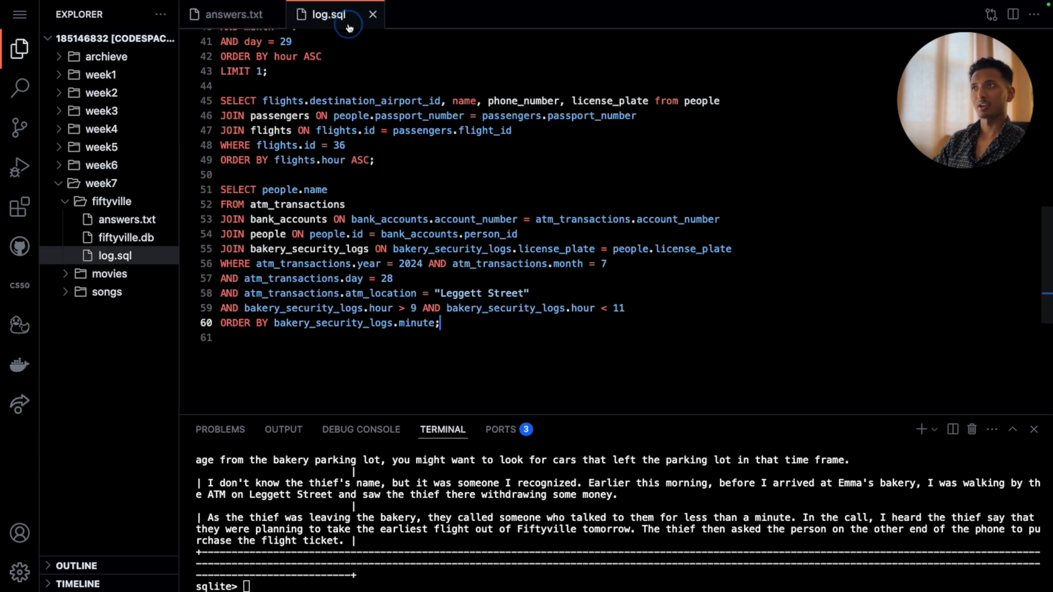
View the Fiftyville page's How to Test and How to Submit sections
{"action": "left_click", "coordinate": [234, 15]}
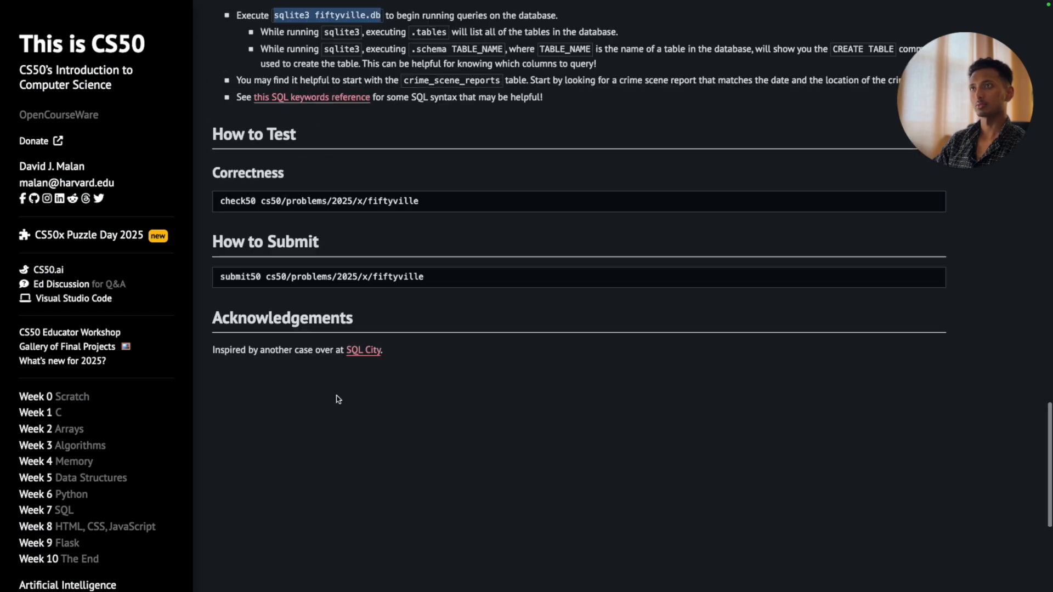
{"action": "double_click", "coordinate": [318, 201]}
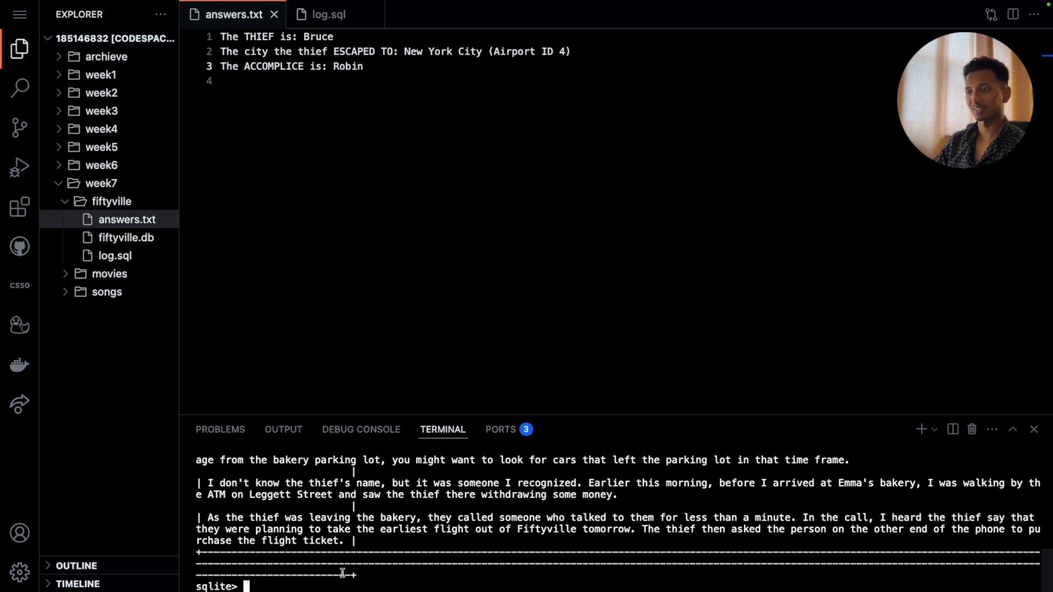
Exit sqlite and run check50 cs50/problems/2025/x/fiftyville, confirming all three checks pass
{"action": "type", "text": "."}
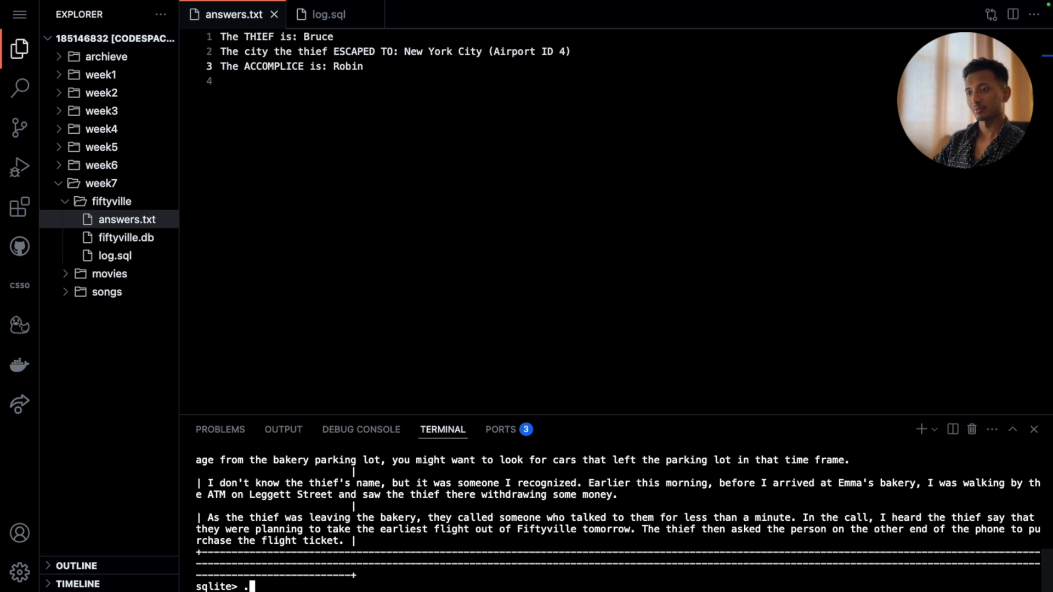
{"action": "type", "text": ".exit"}
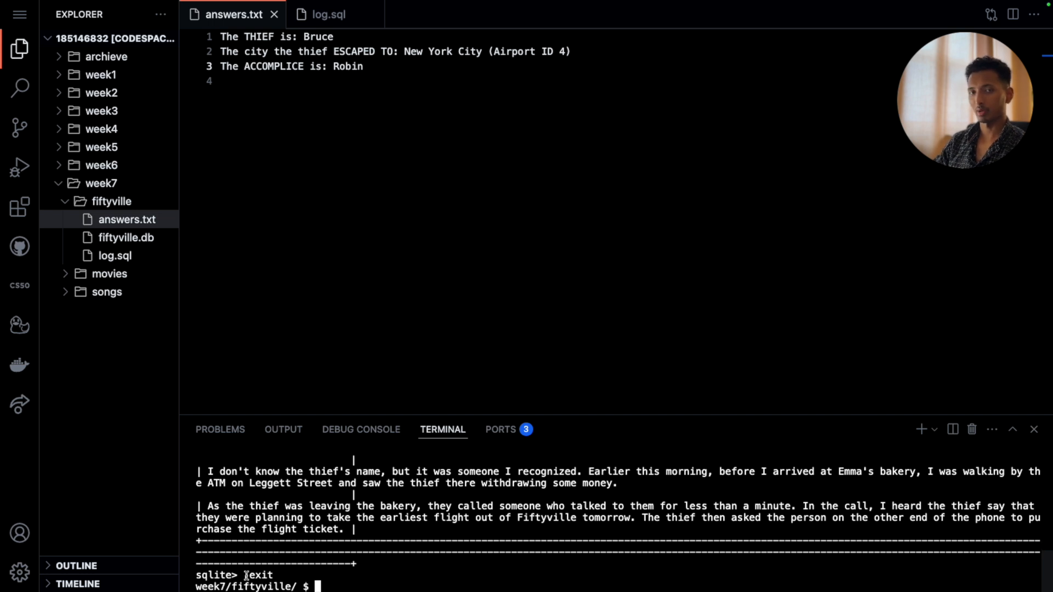
{"action": "type", "text": "c"}
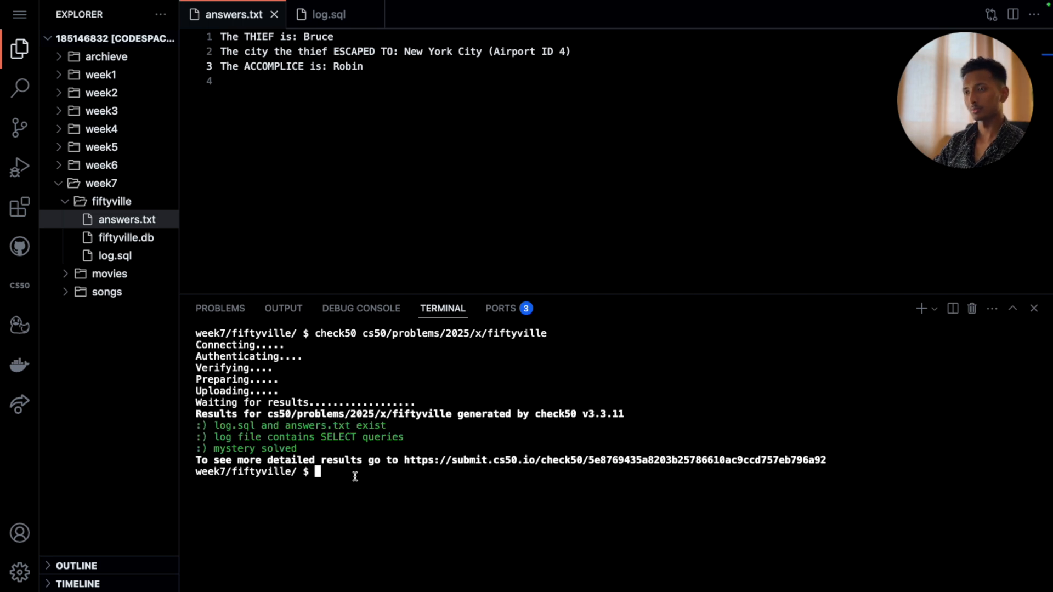
{"action": "double_click", "coordinate": [235, 448]}
{"action": "type", "text": "submit50 cs50/problems/2025/x/fiftyville"}
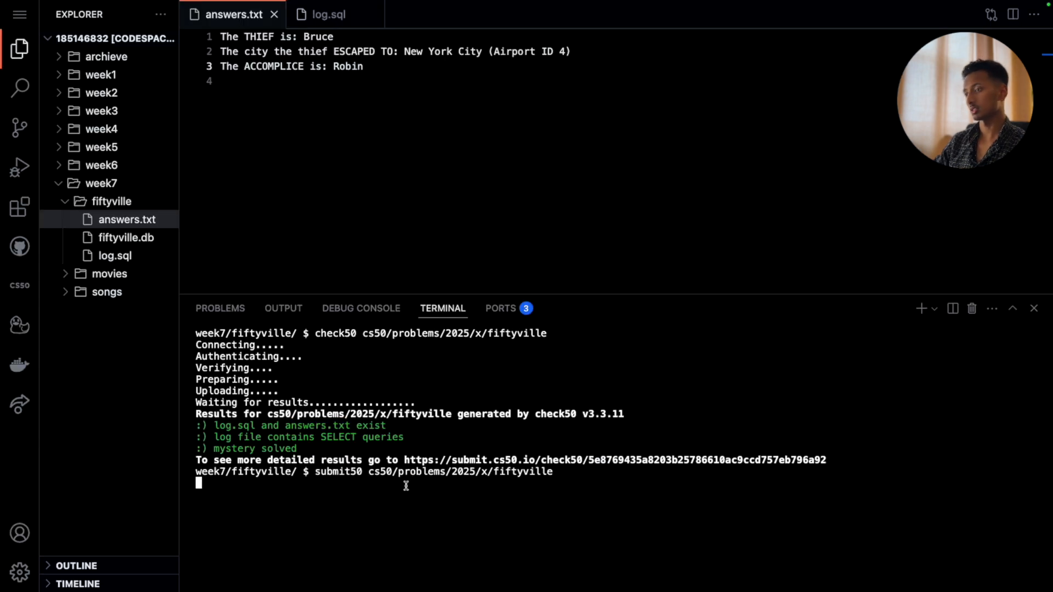
Run submit50 cs50/problems/2025/x/fiftyville, answer yes, and accept opening the results website
{"action": "key", "text": "Enter"}
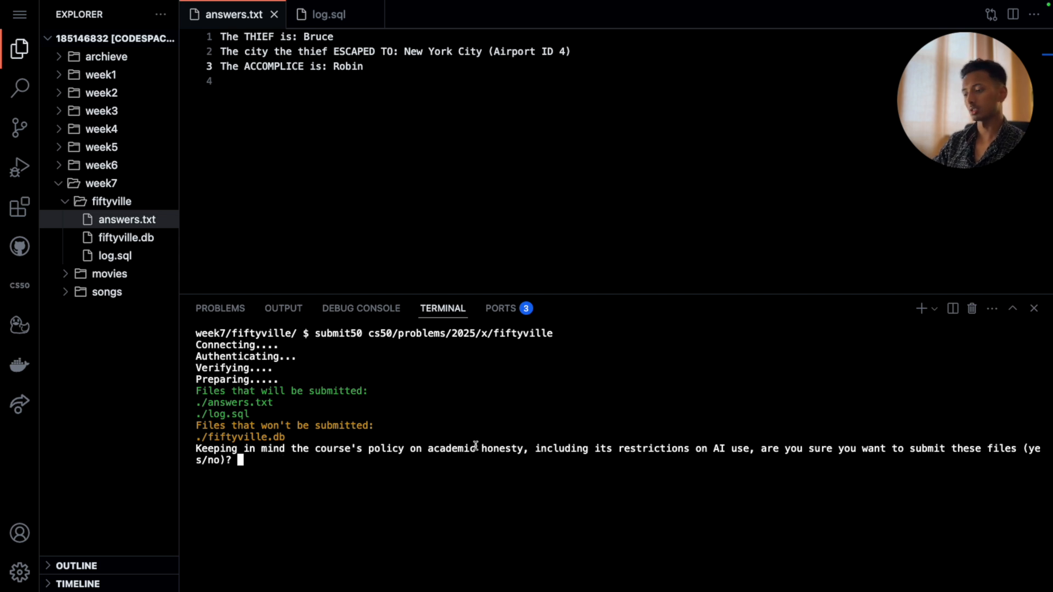
{"action": "type", "text": "yes"}
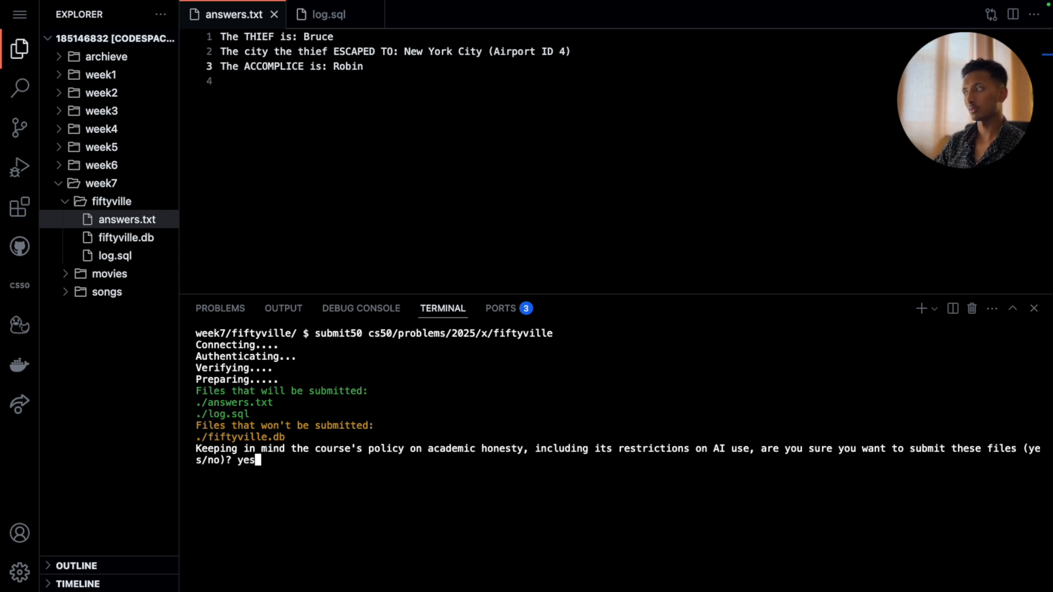
{"action": "key", "text": "Enter"}
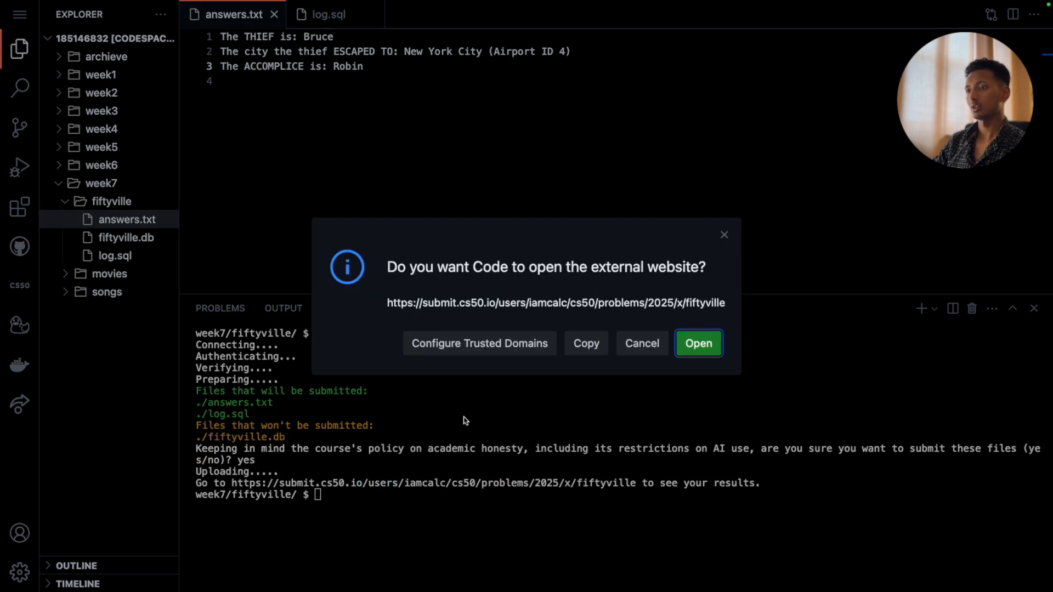
{"action": "left_click", "coordinate": [699, 343]}
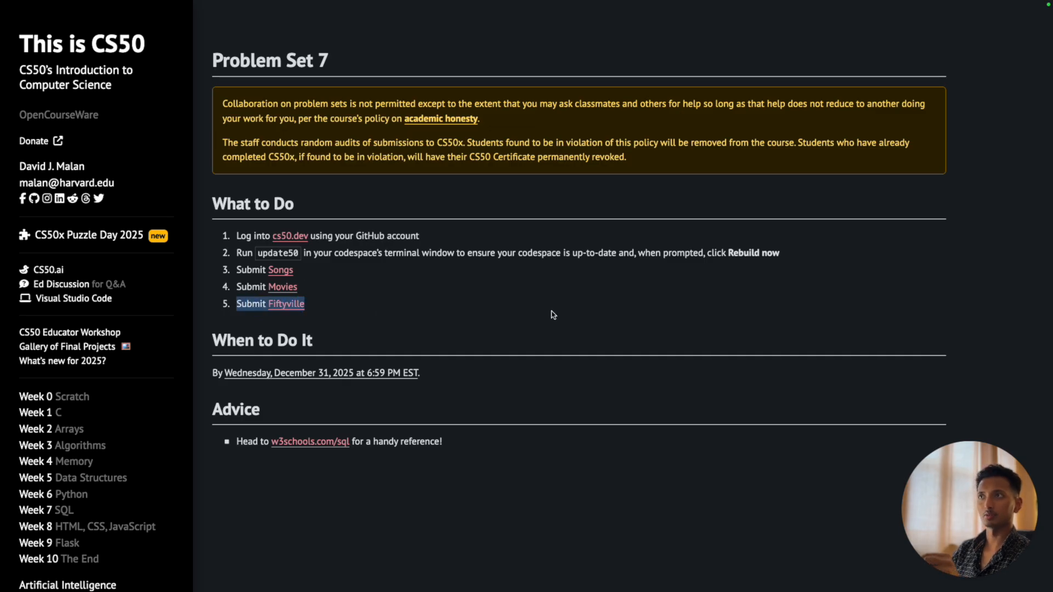
{"action": "mouse_move", "coordinate": [518, 276]}
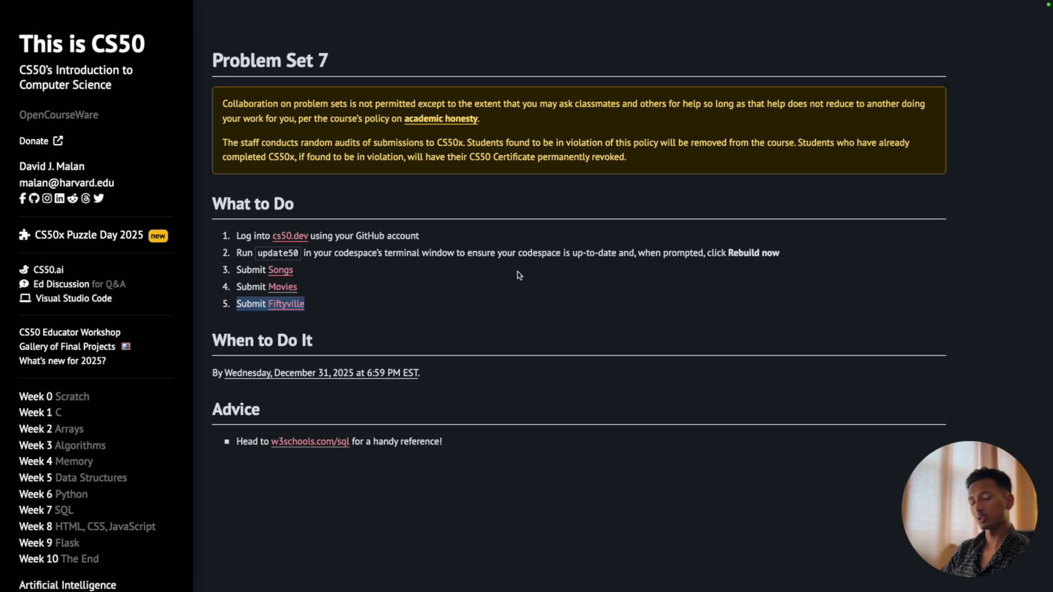